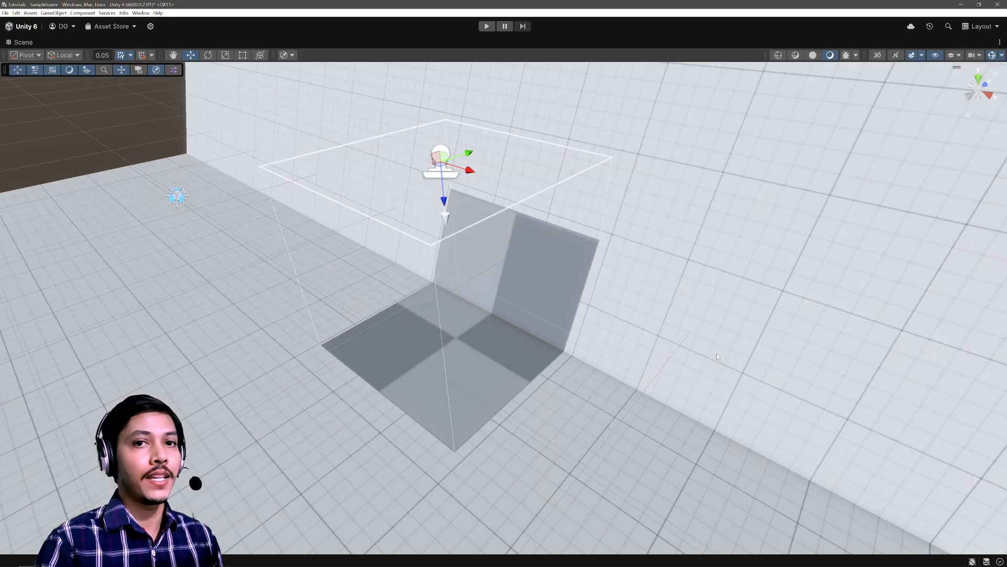
mouse_move(713, 356)
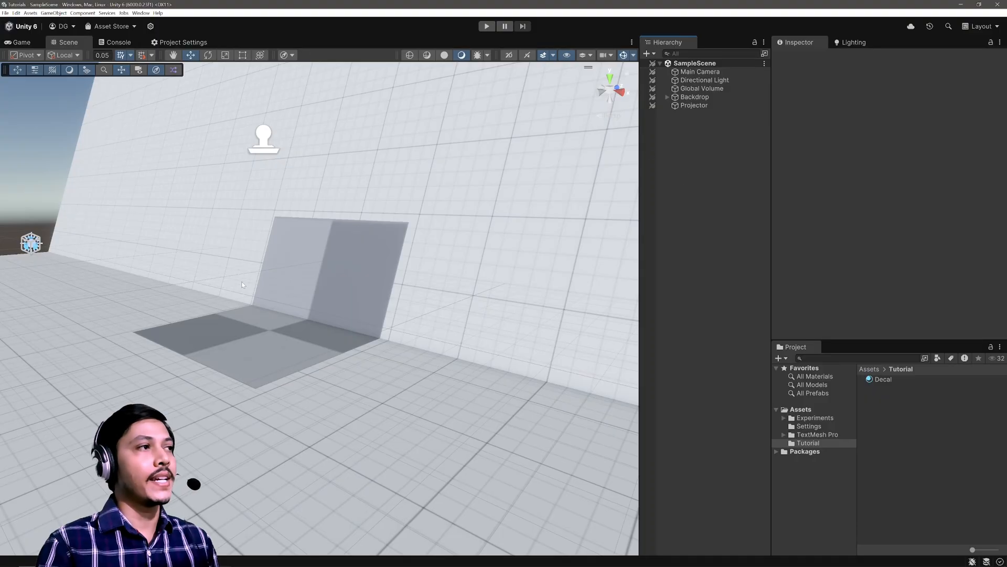
- Disable the Projector, then add a cube reset to the origin with its Box Collider removed
click(693, 105)
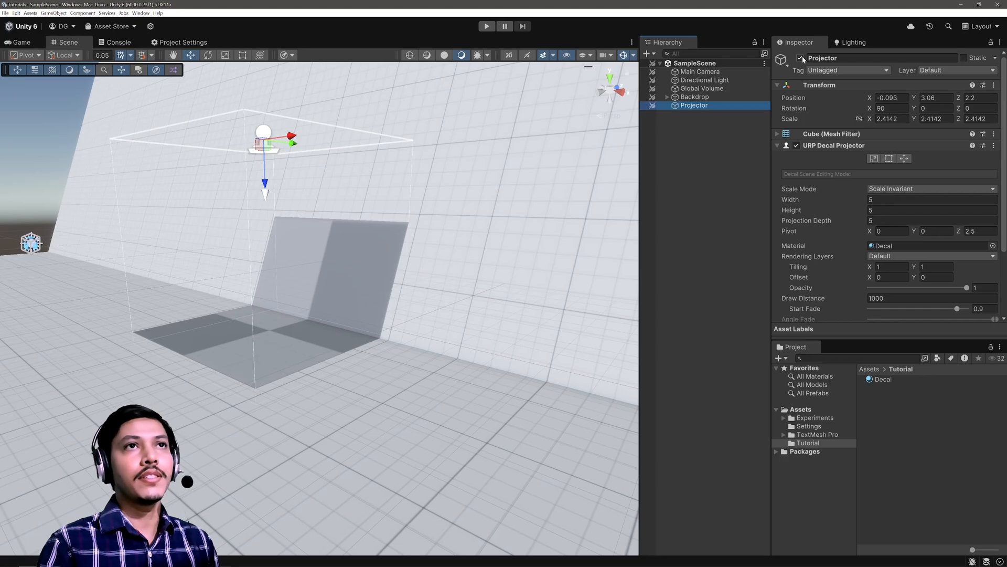
right_click(693, 105)
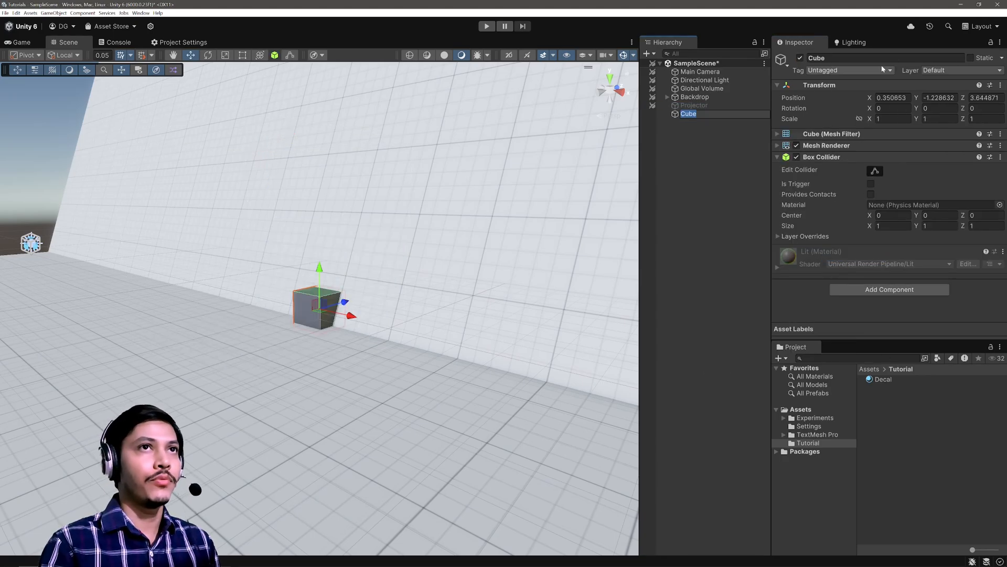
right_click(819, 84)
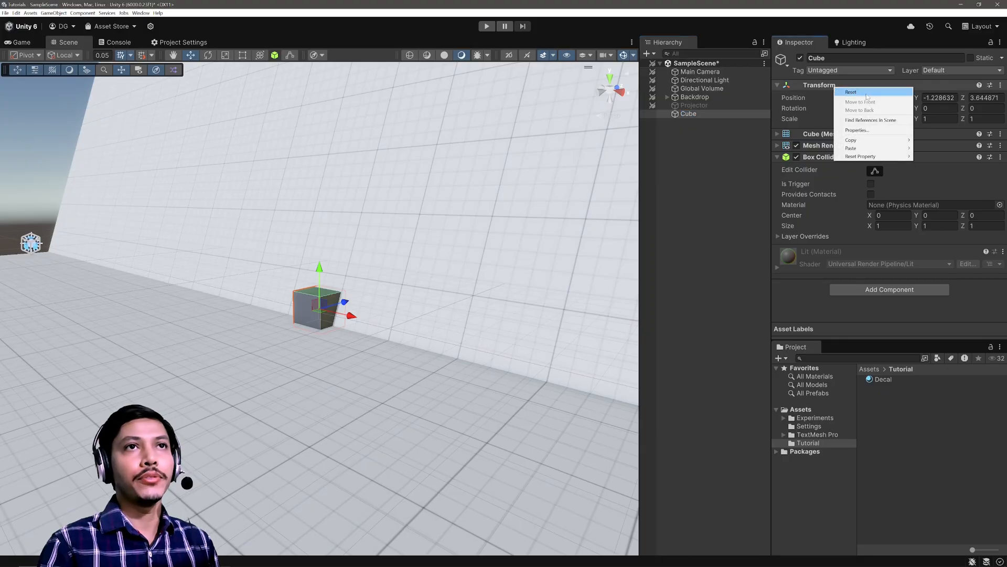
click(851, 92)
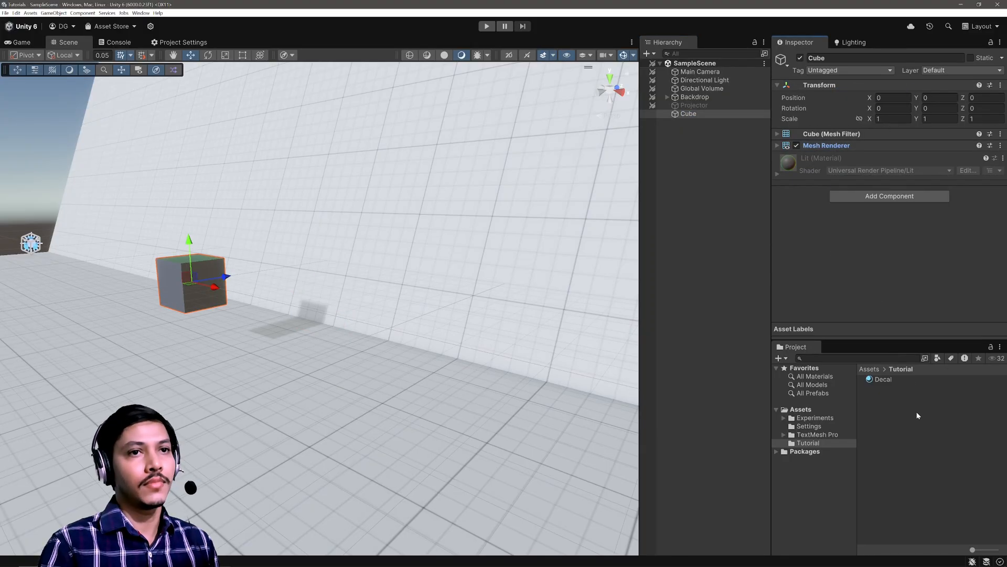
right_click(919, 416)
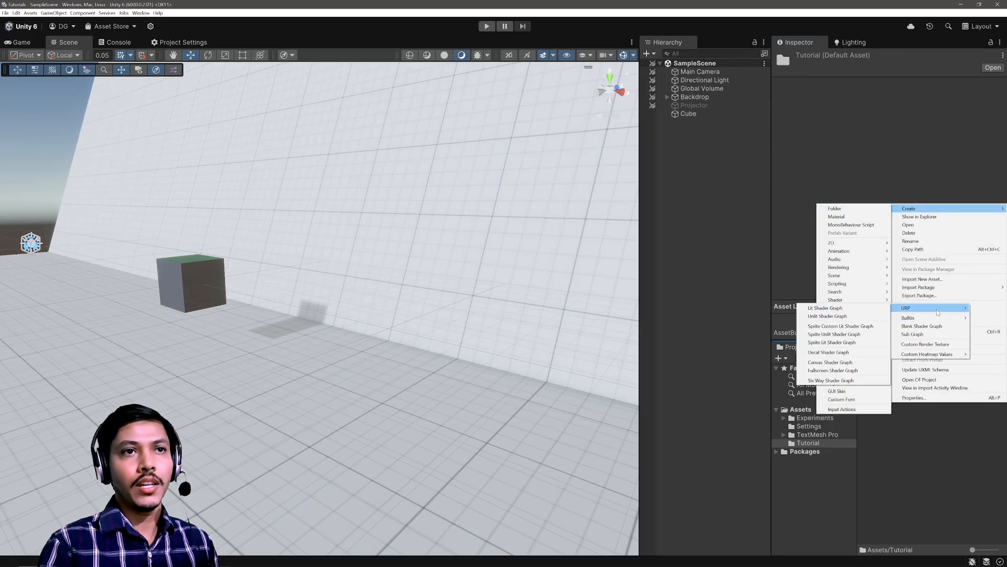
- Create a URP Unlit Shader Graph in the Tutorial folder and name it Projector
click(922, 326)
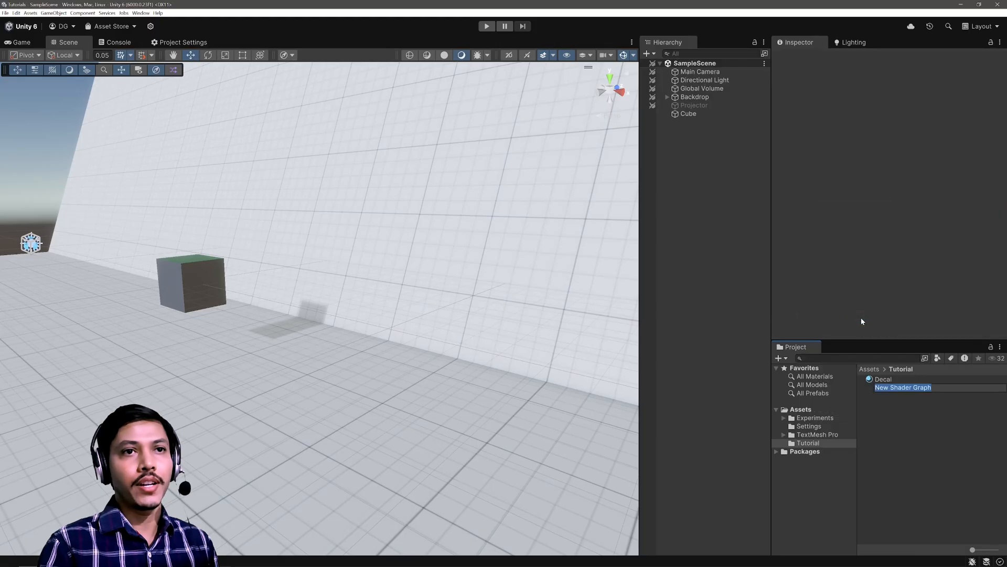
text(Rd)
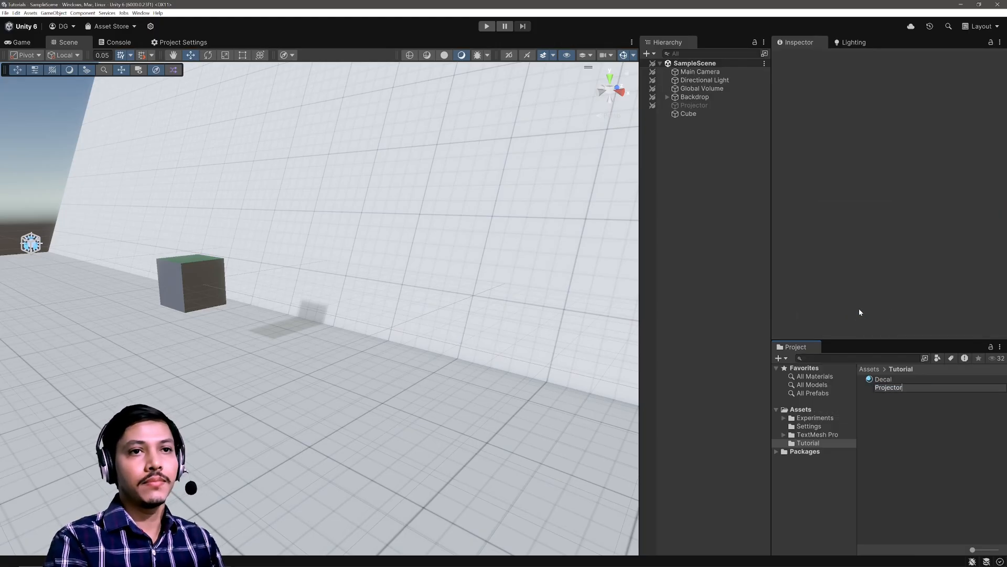
click(888, 387)
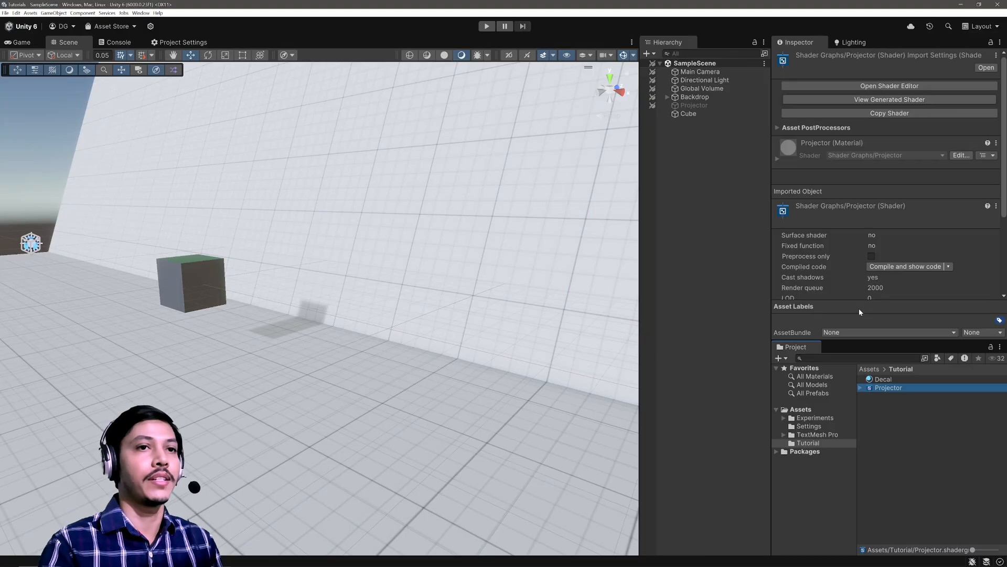
mouse_move(861, 387)
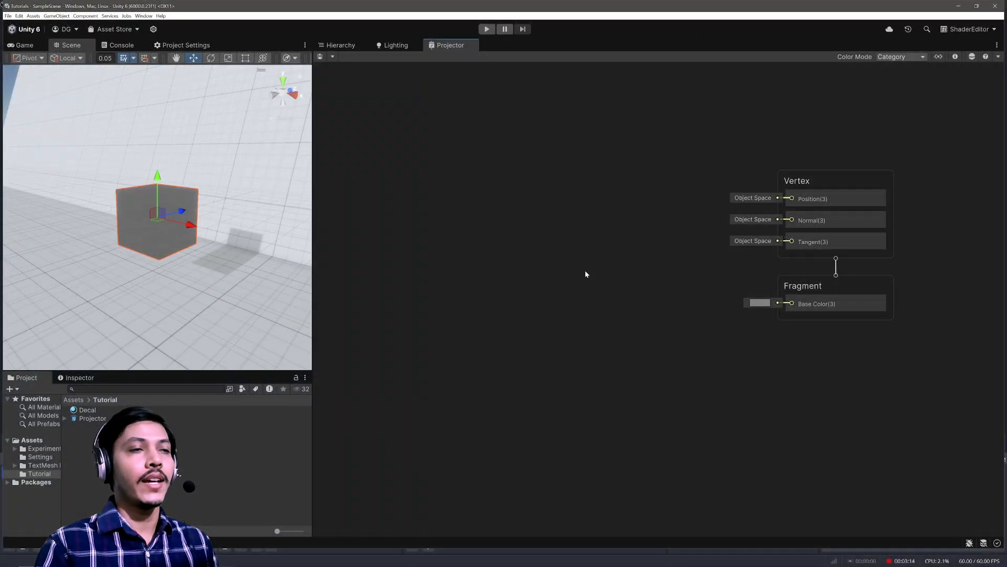
- In Graph Inspector, set Surface Type to Transparent and toggle Cast Shadows
click(956, 57)
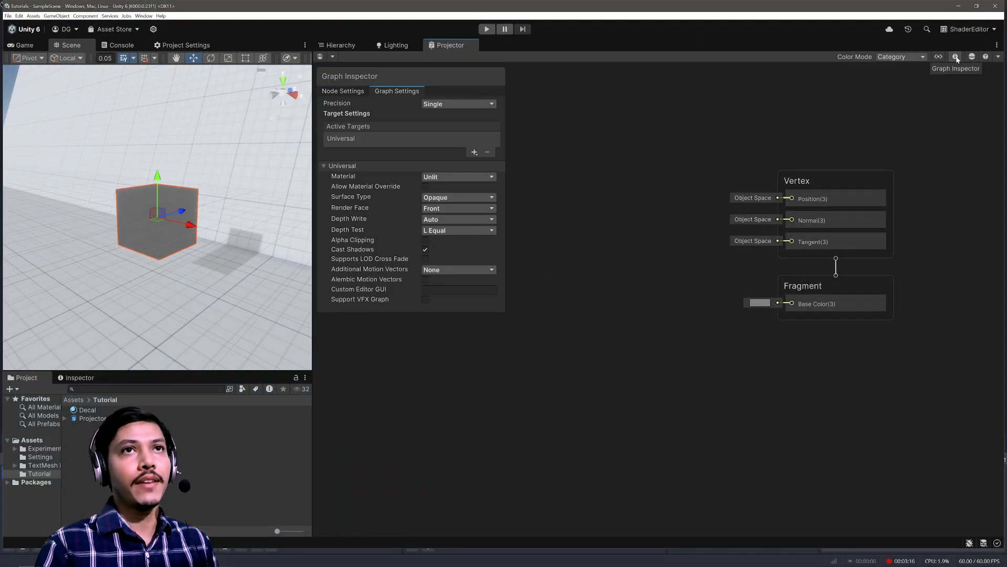
mouse_move(403, 113)
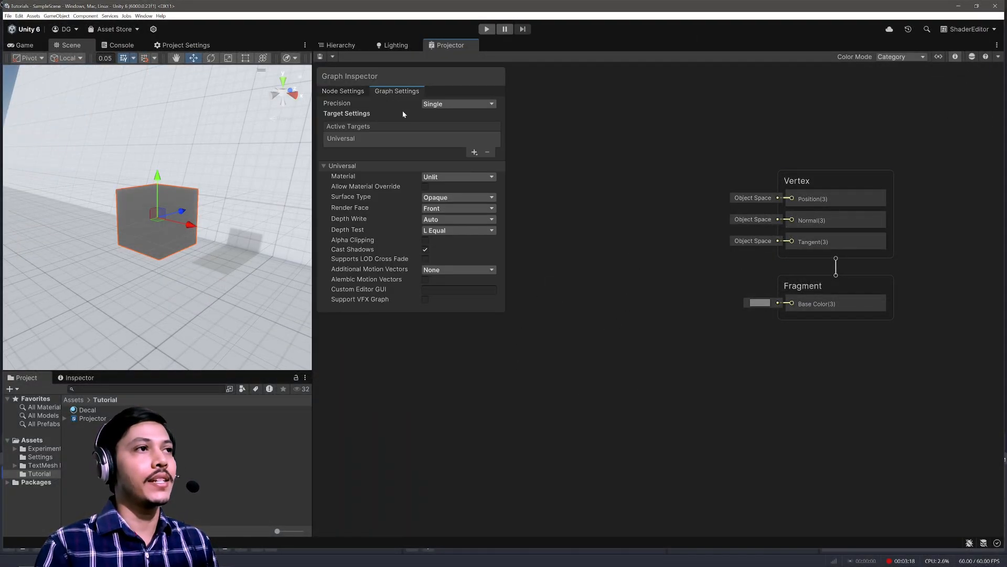
mouse_move(369, 204)
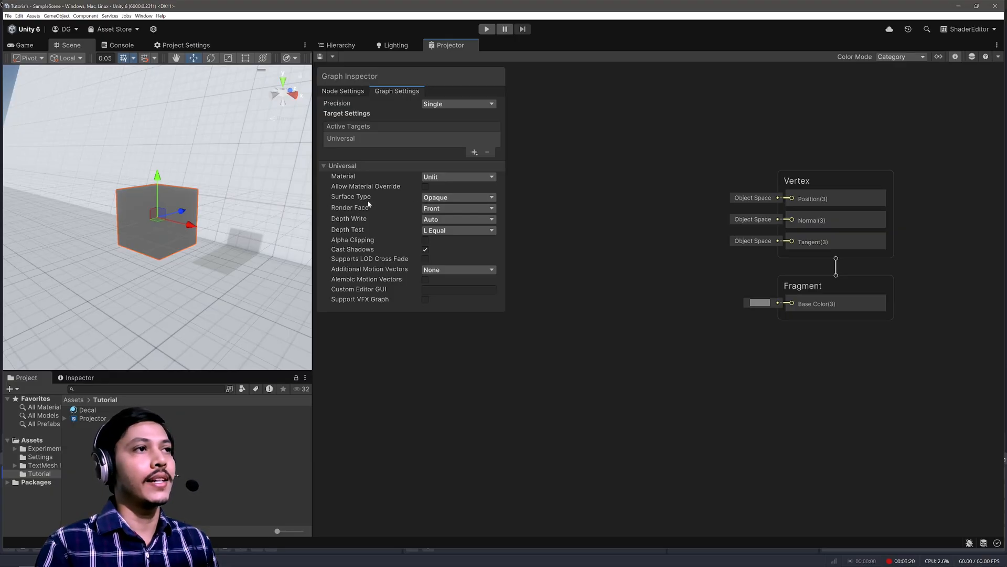
click(457, 197)
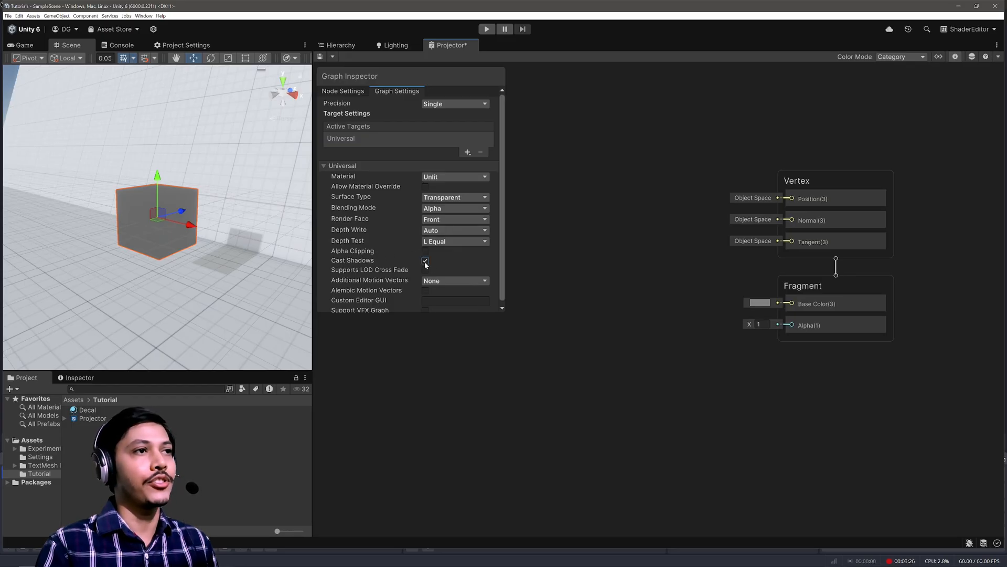
click(426, 260)
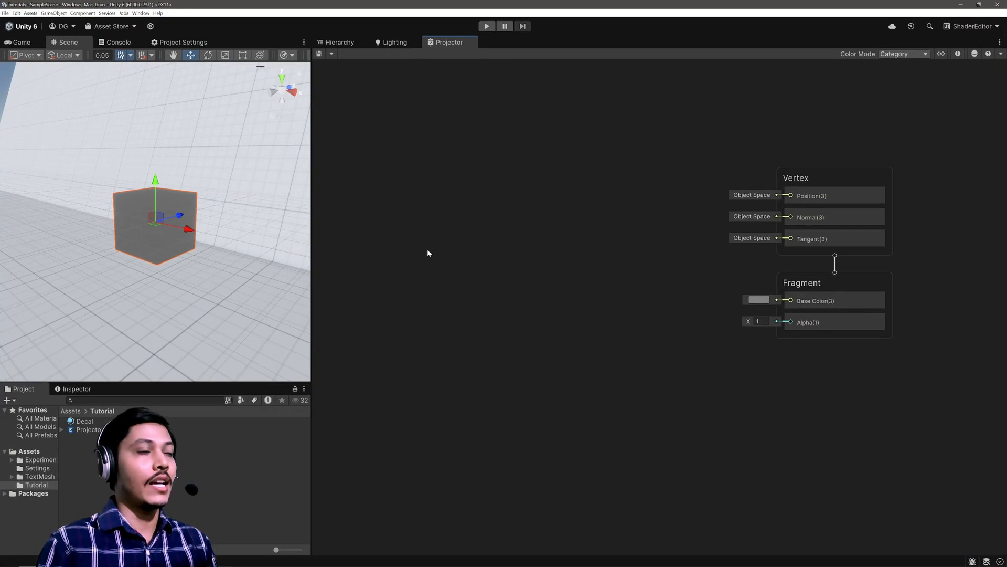
mouse_move(210, 254)
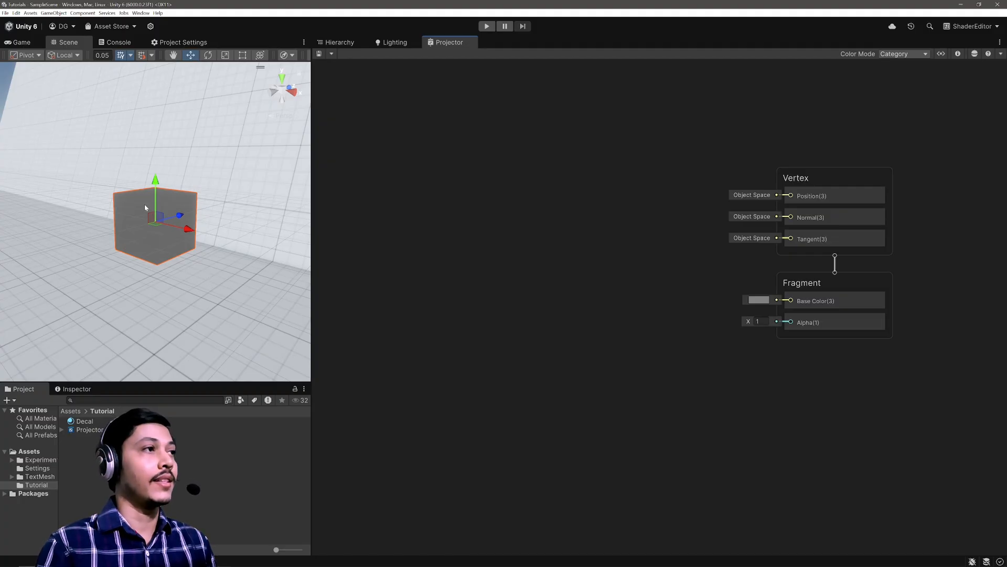
mouse_move(146, 254)
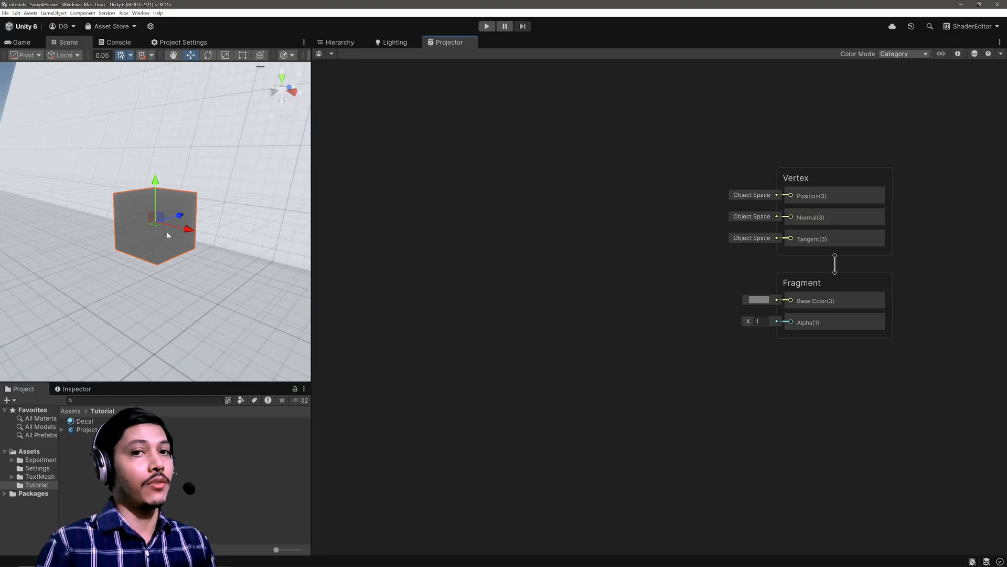
mouse_move(408, 232)
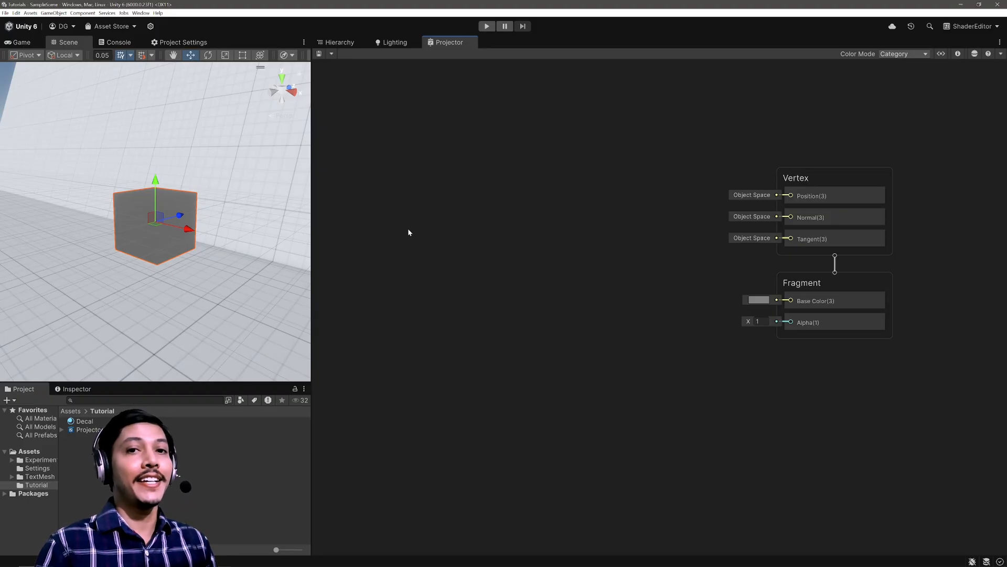
mouse_move(171, 269)
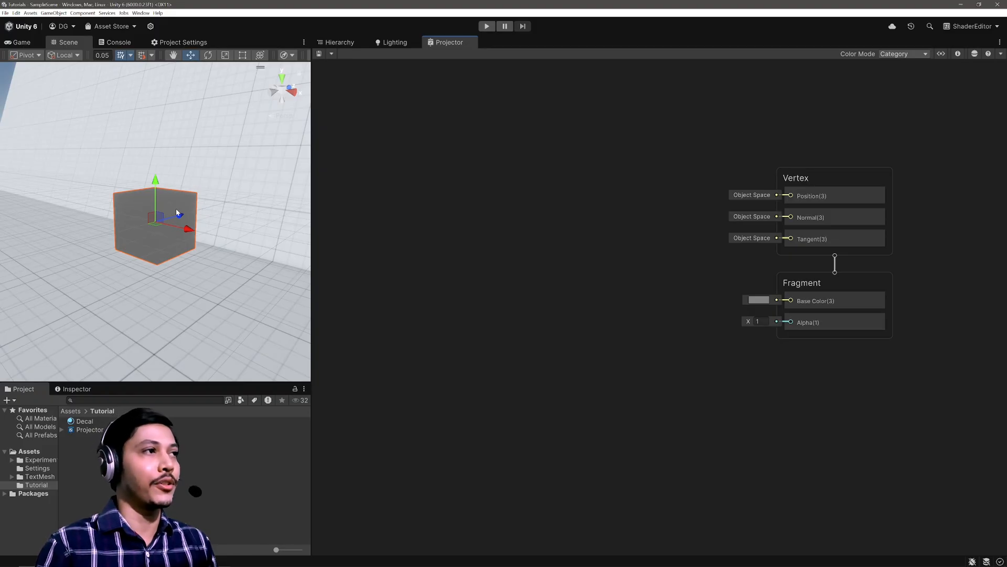
click(89, 429)
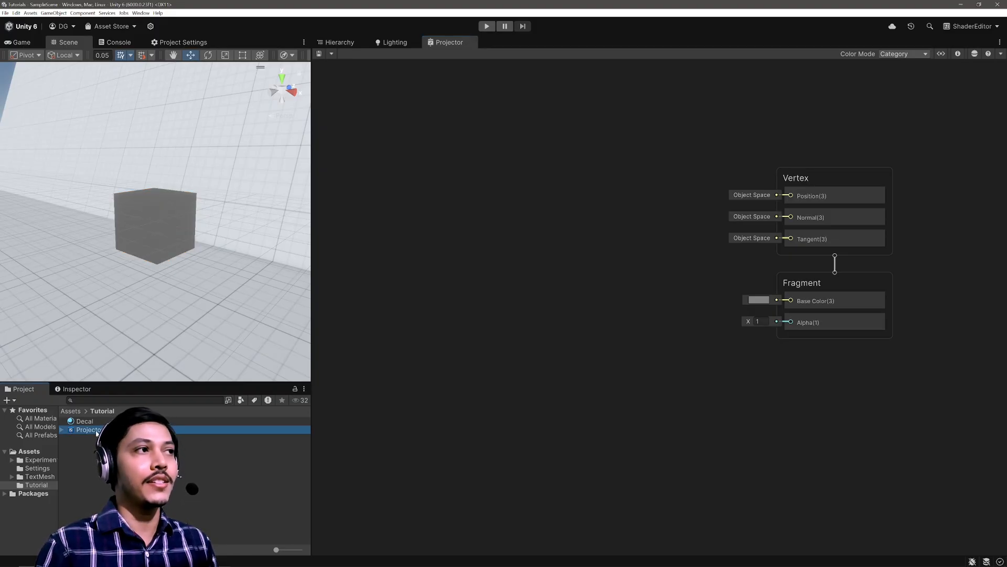
click(154, 221)
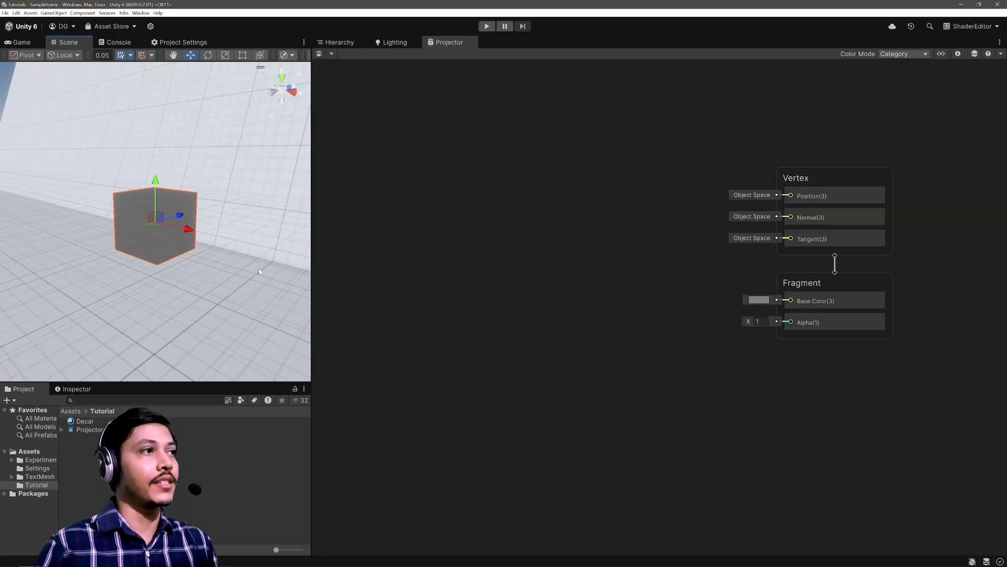
mouse_move(191, 158)
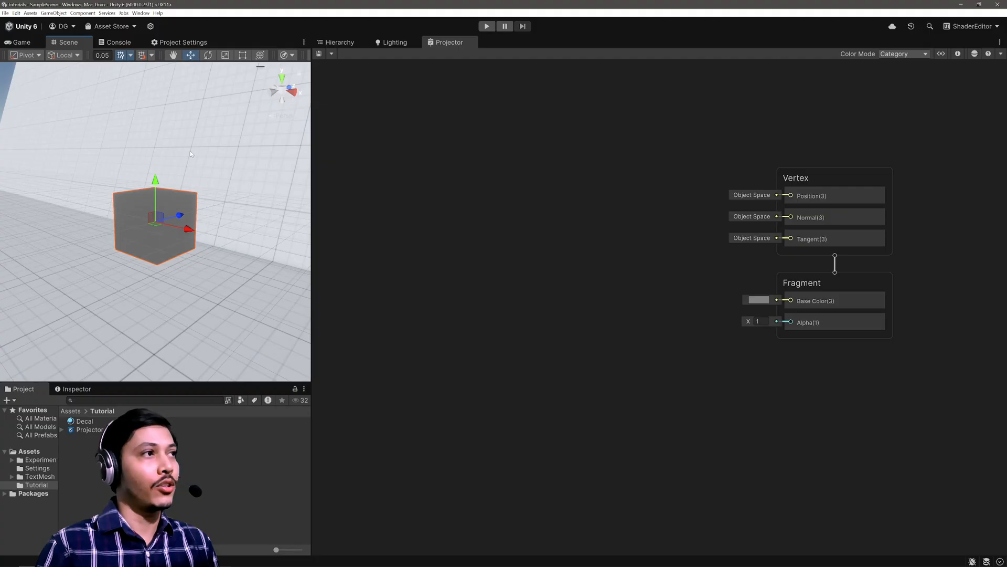
mouse_move(404, 249)
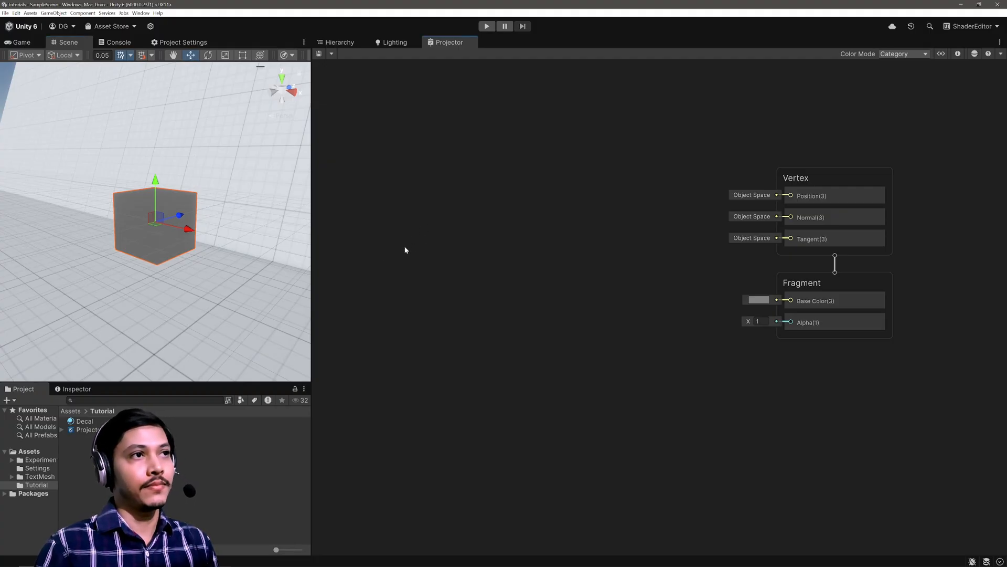
- Add a Scene Depth node and switch its sampling mode to Raw
text(scene)
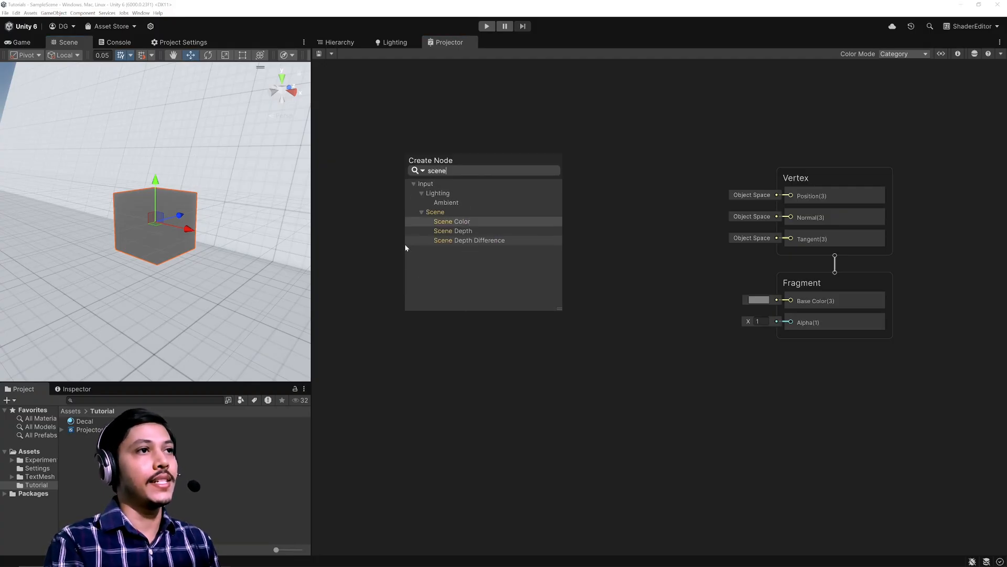
click(453, 231)
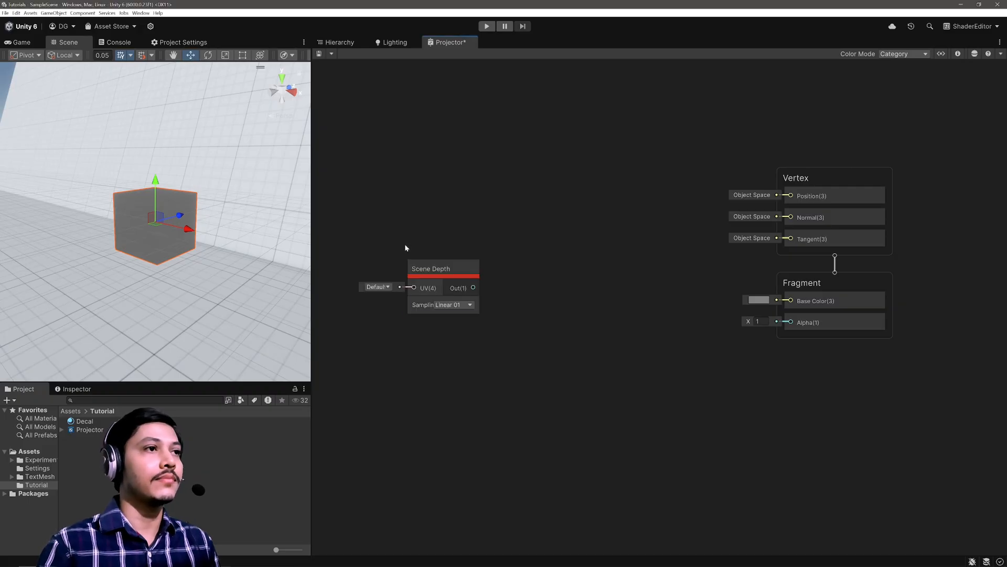
click(441, 268)
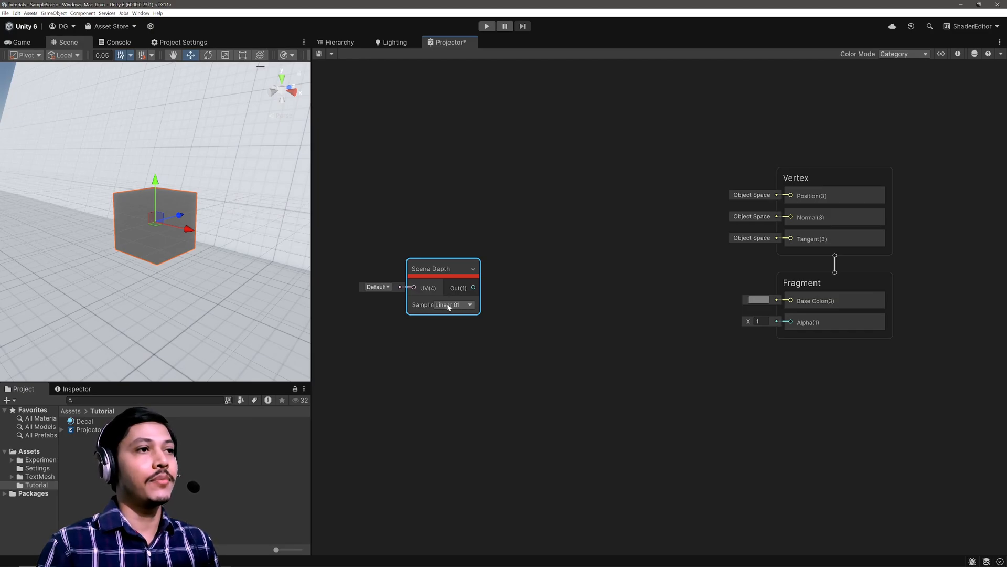
click(470, 305)
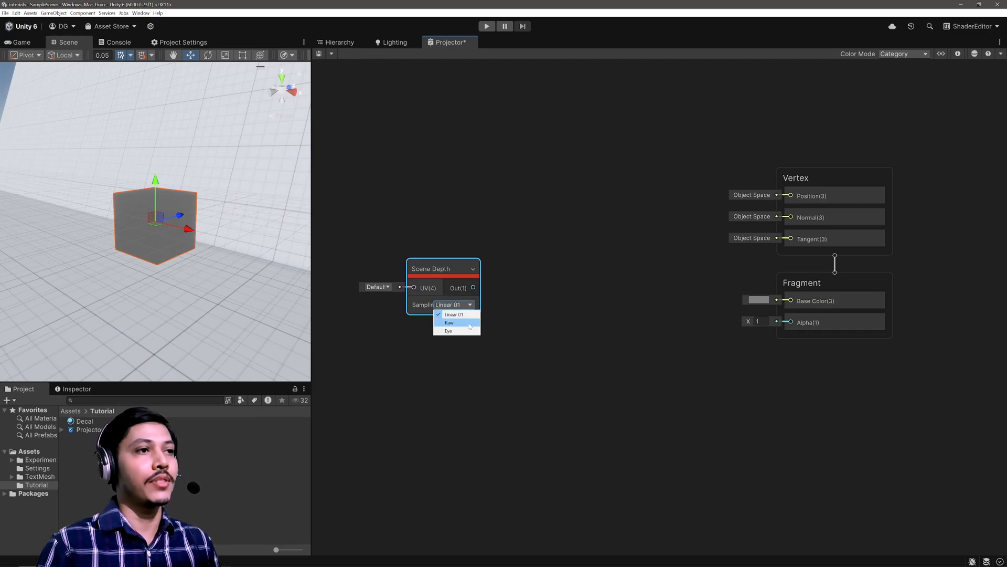
click(449, 322)
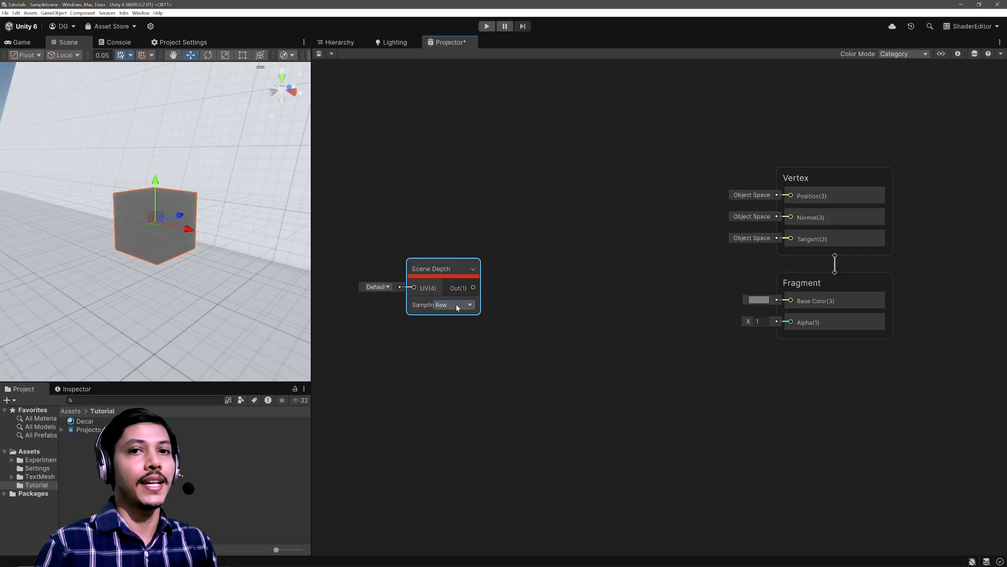
mouse_move(455, 278)
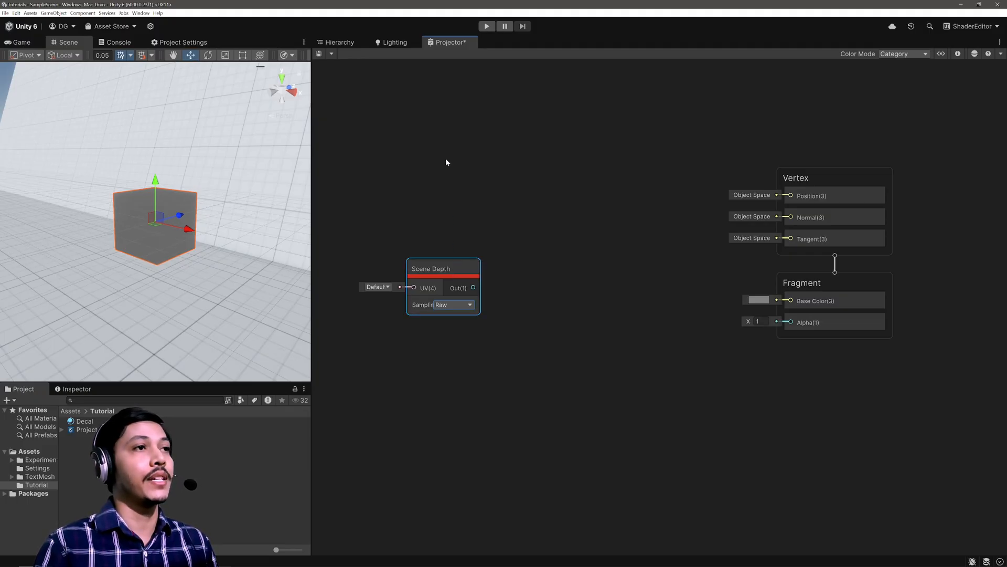
- Add Screen Position and Transformation Matrix nodes, with the matrix type set to Inverse View
text(scre)
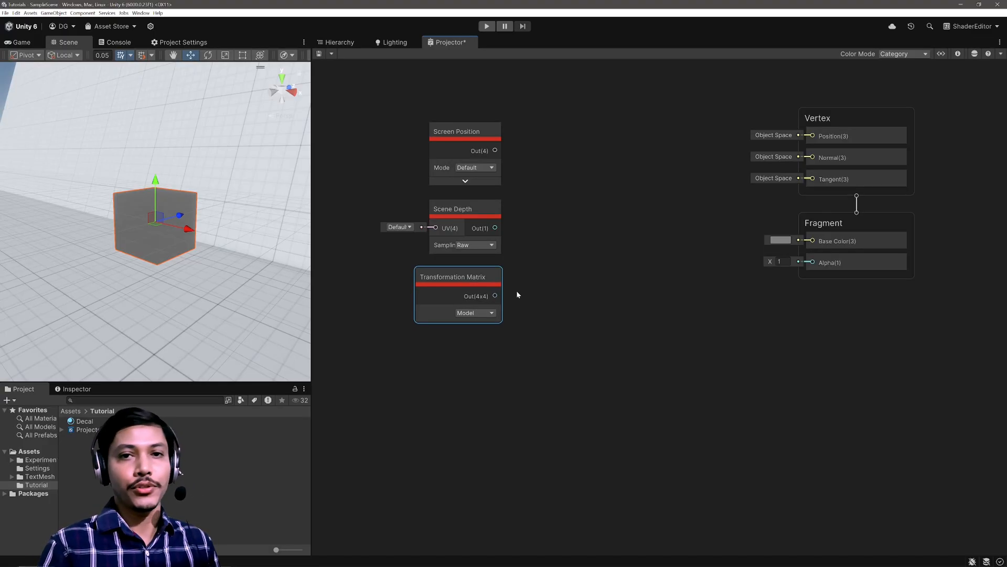
click(475, 312)
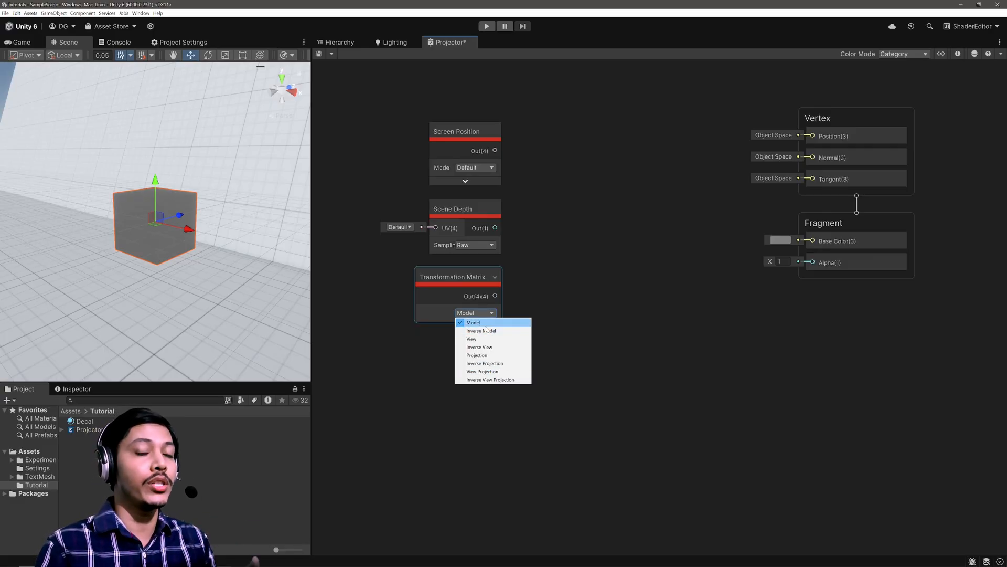
mouse_move(482, 330)
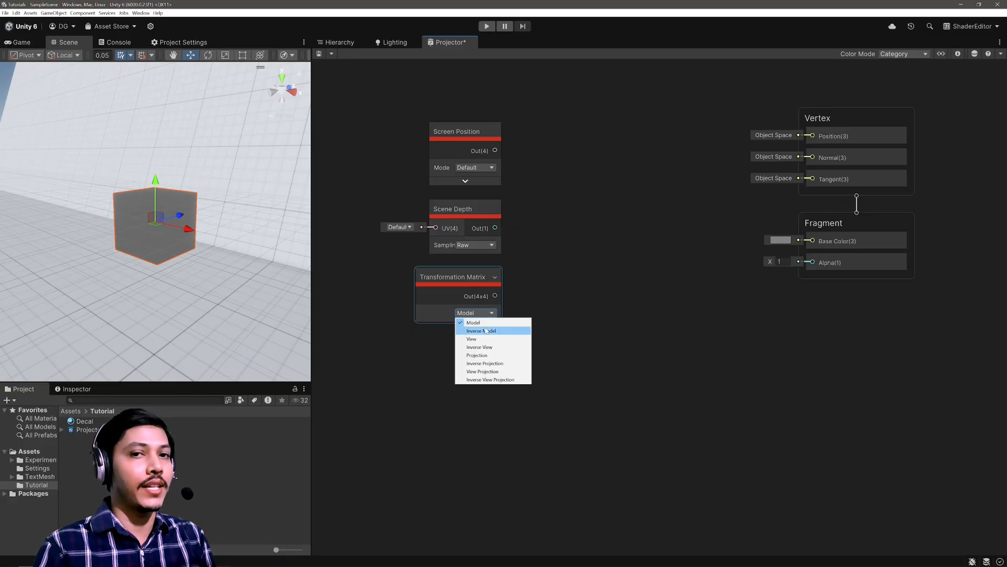
mouse_move(492, 338)
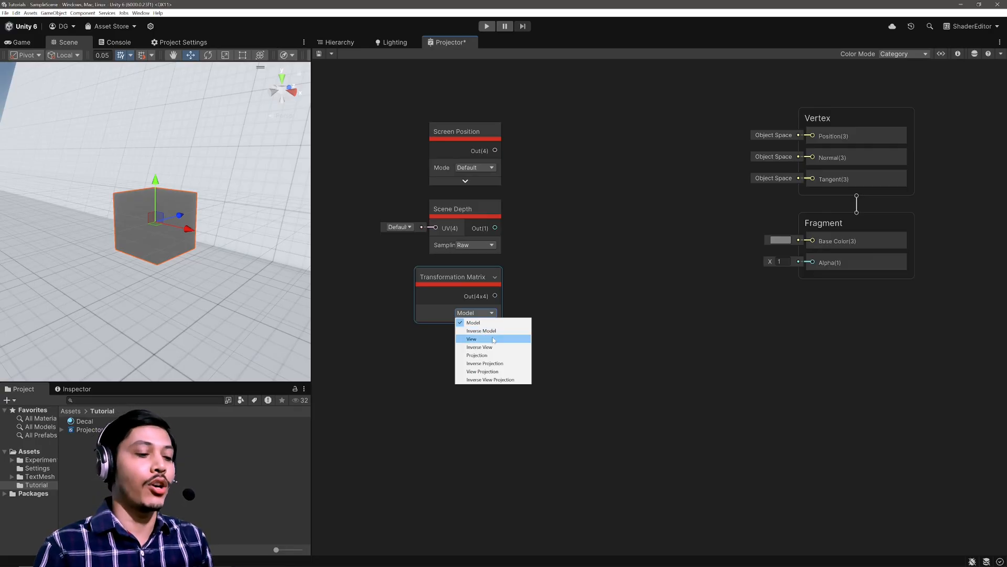
mouse_move(492, 346)
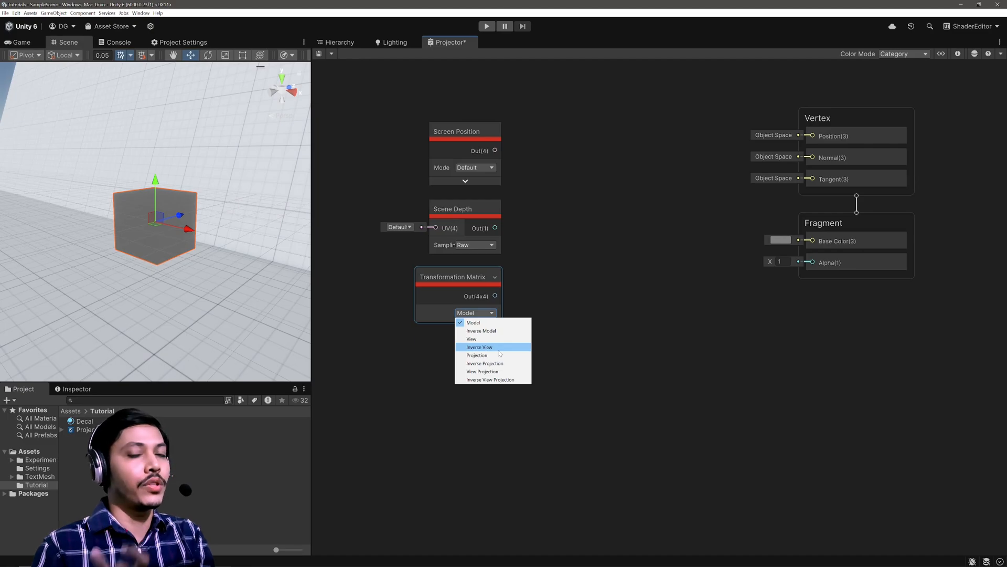
mouse_move(477, 355)
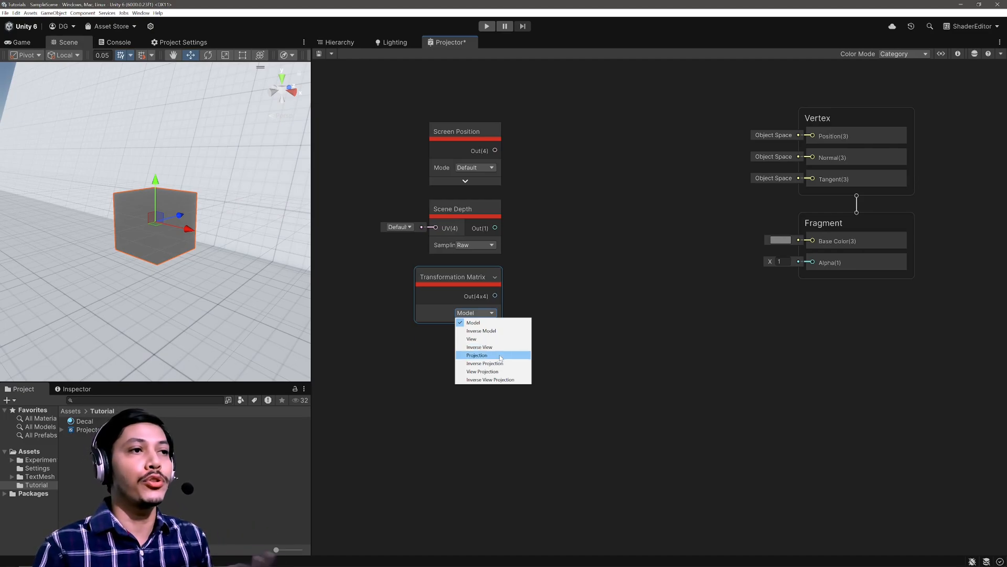
mouse_move(485, 363)
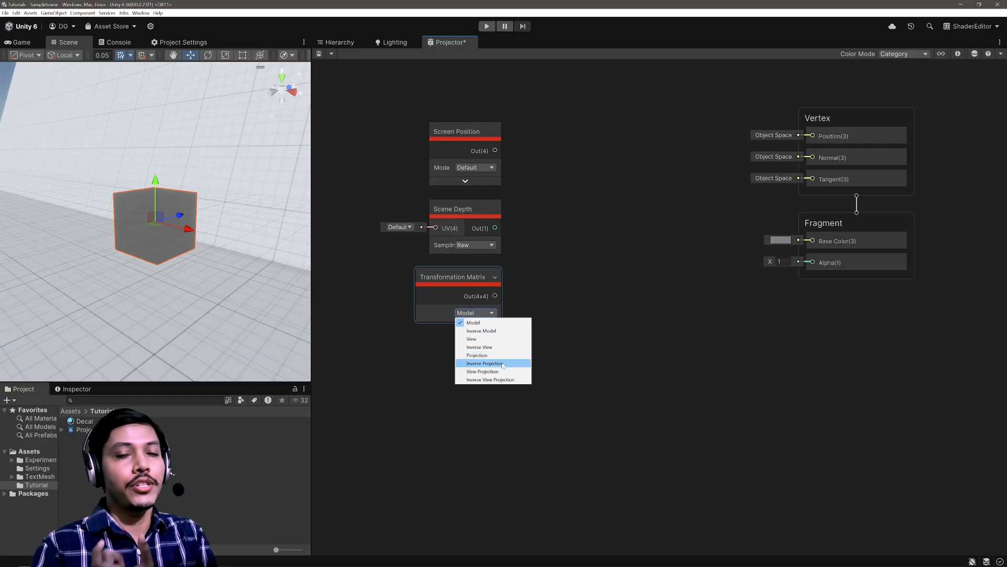
mouse_move(483, 371)
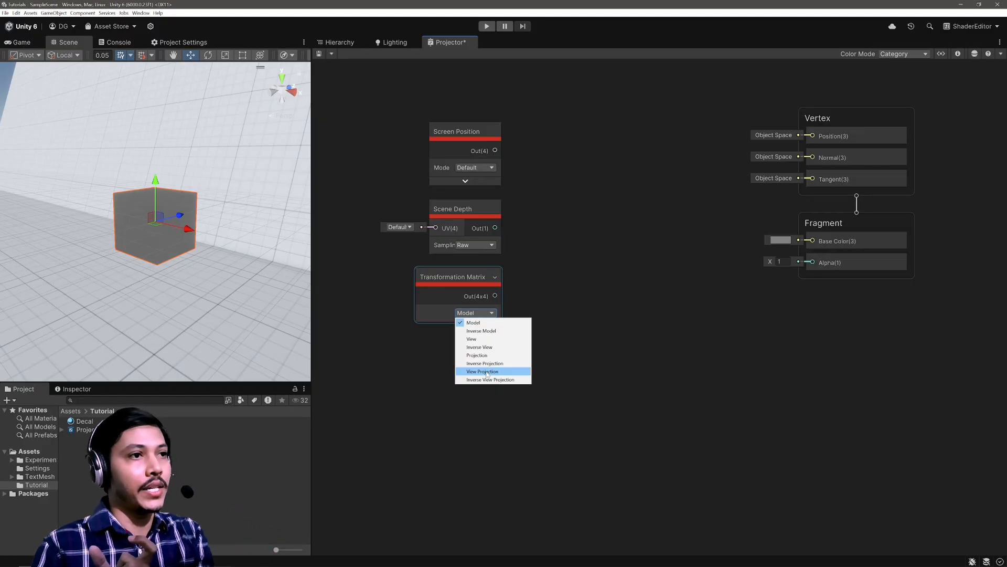
mouse_move(490, 379)
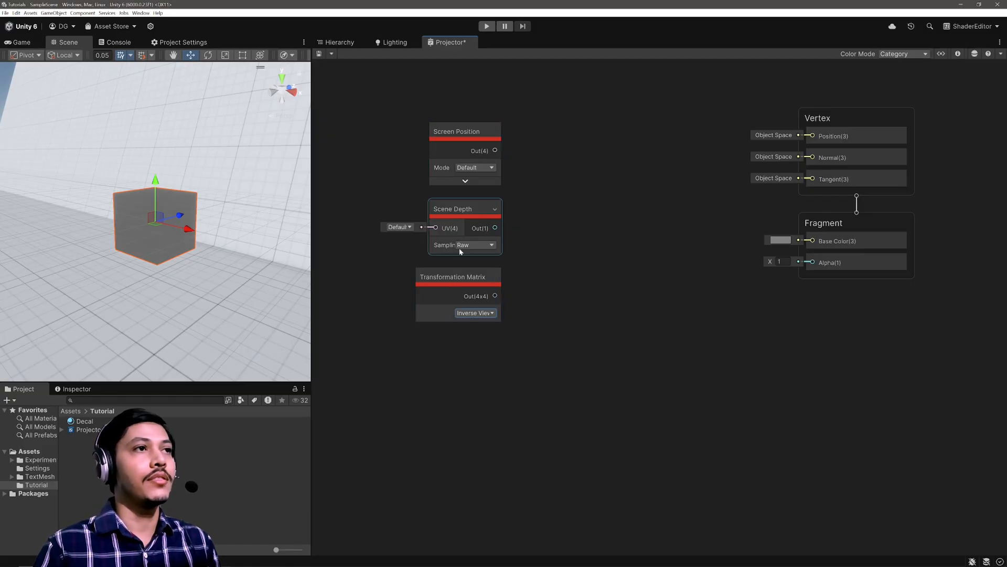
click(458, 276)
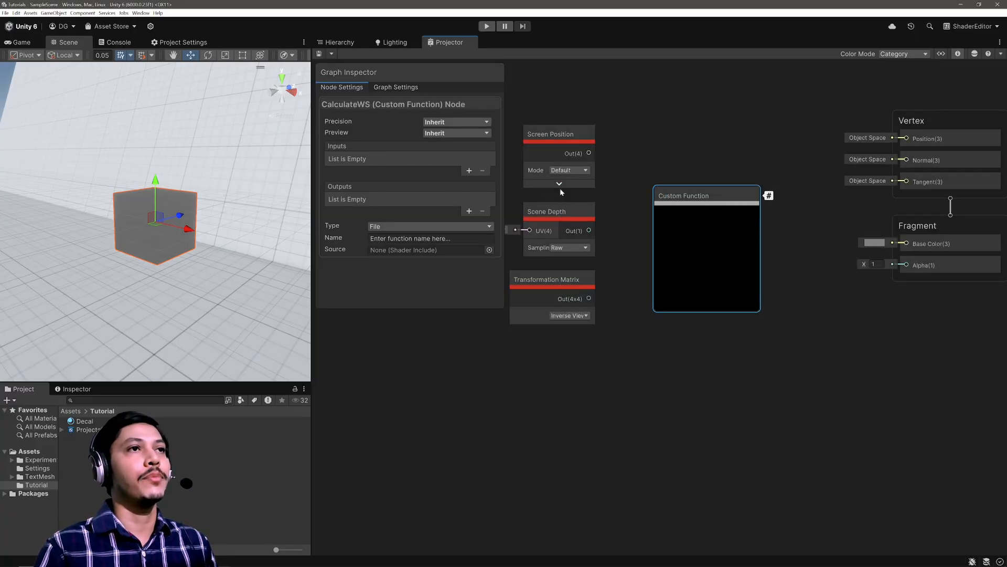
- Give the Custom Function inputs ScreenUV (Vector 2), Depth (Float) and IVPMatrix (Matrix 4)
click(469, 170)
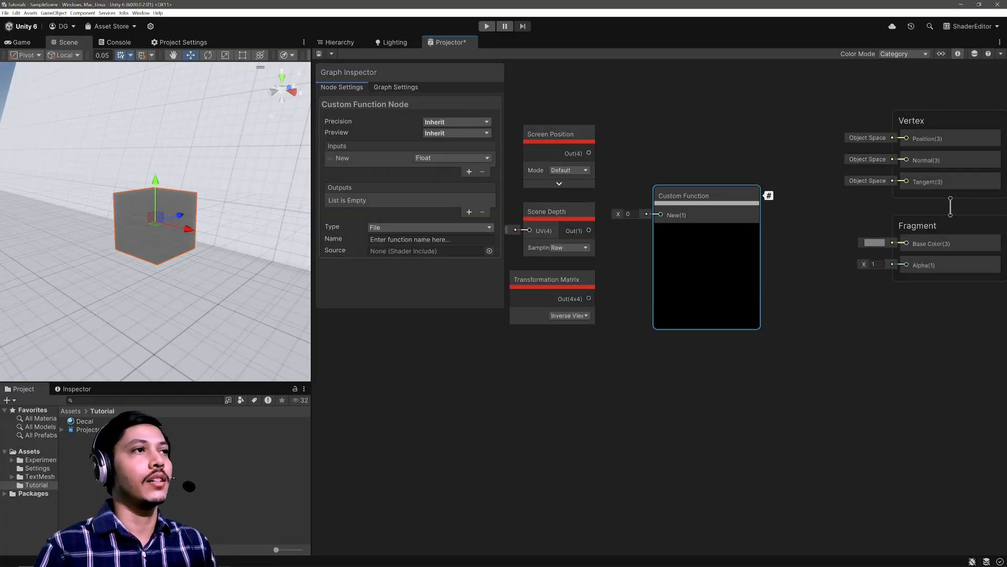
text(ScreenUV)
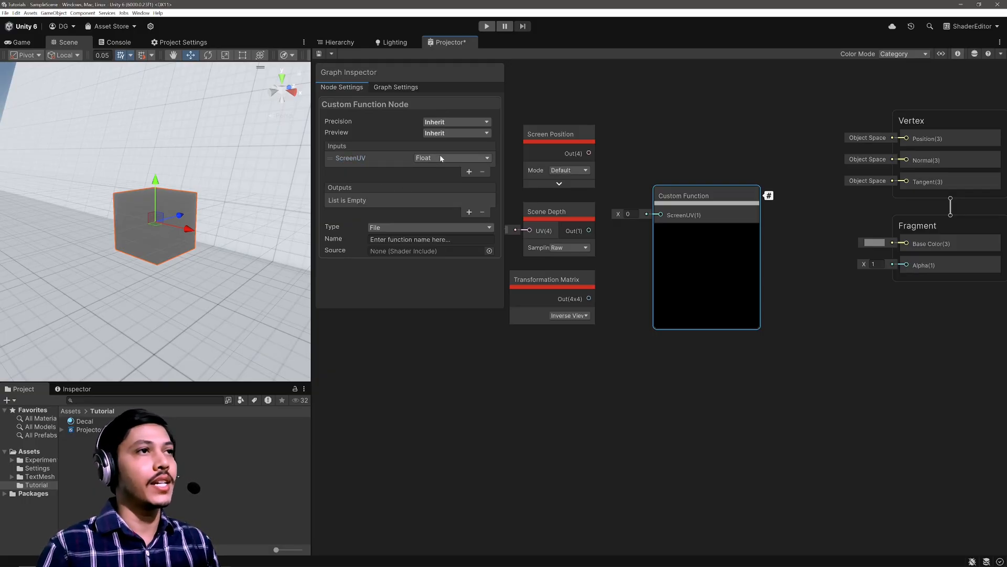
click(452, 157)
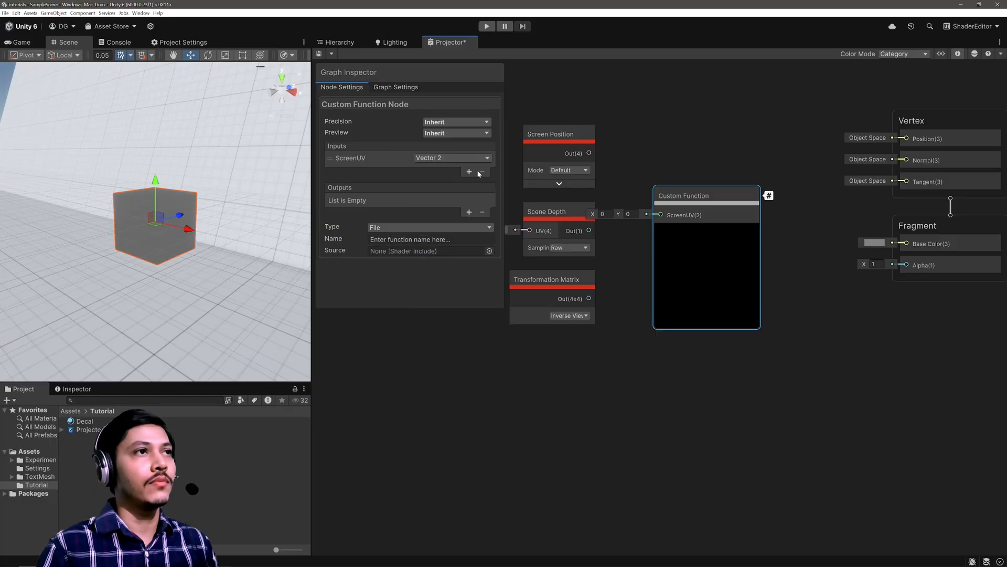
click(469, 171)
text(Depth)
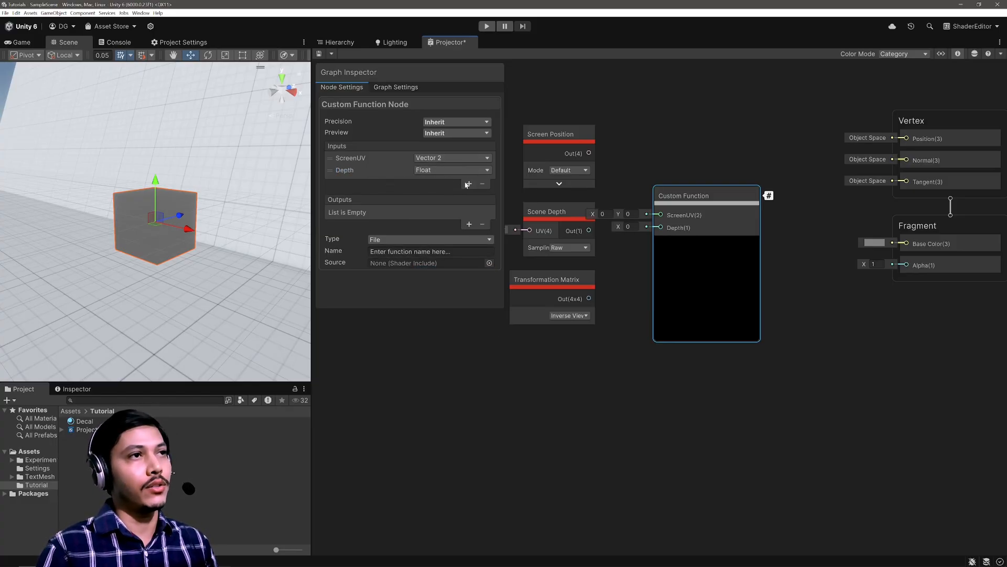
click(469, 184)
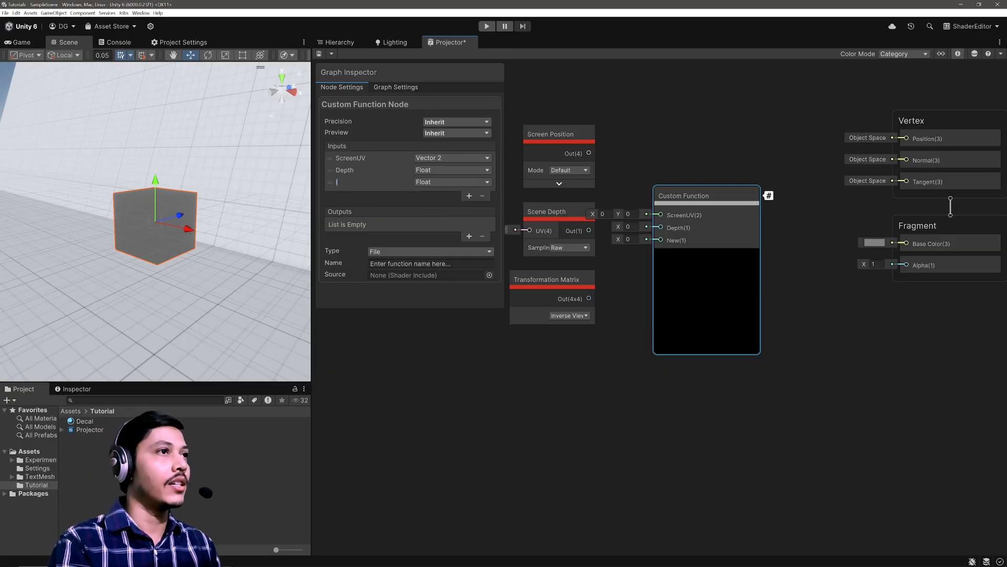
text(IVPMatrix)
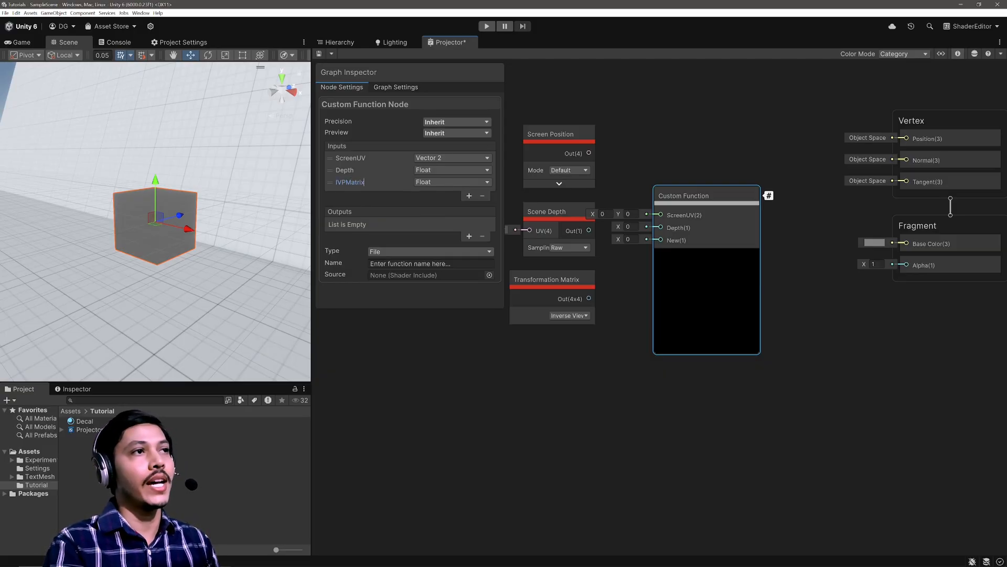
click(453, 182)
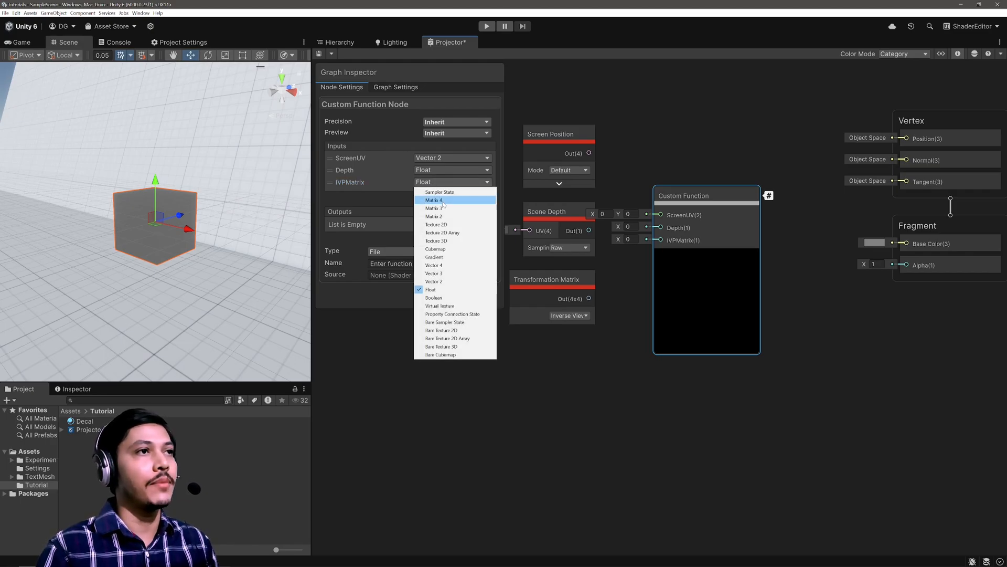
click(434, 200)
text(PosWS)
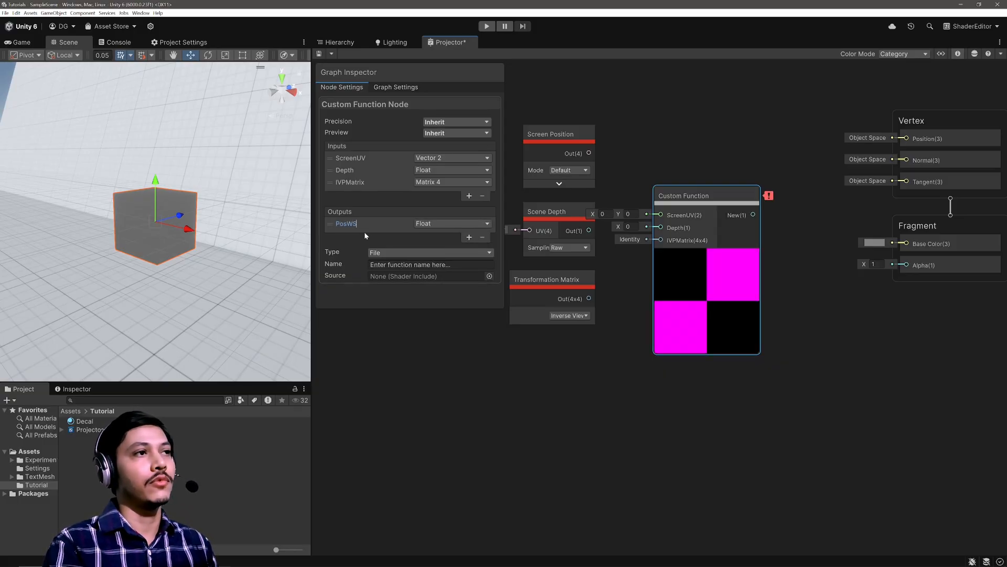
- Add a Vector 3 PosWS output, set Type to String and name it CalculateWS
click(452, 223)
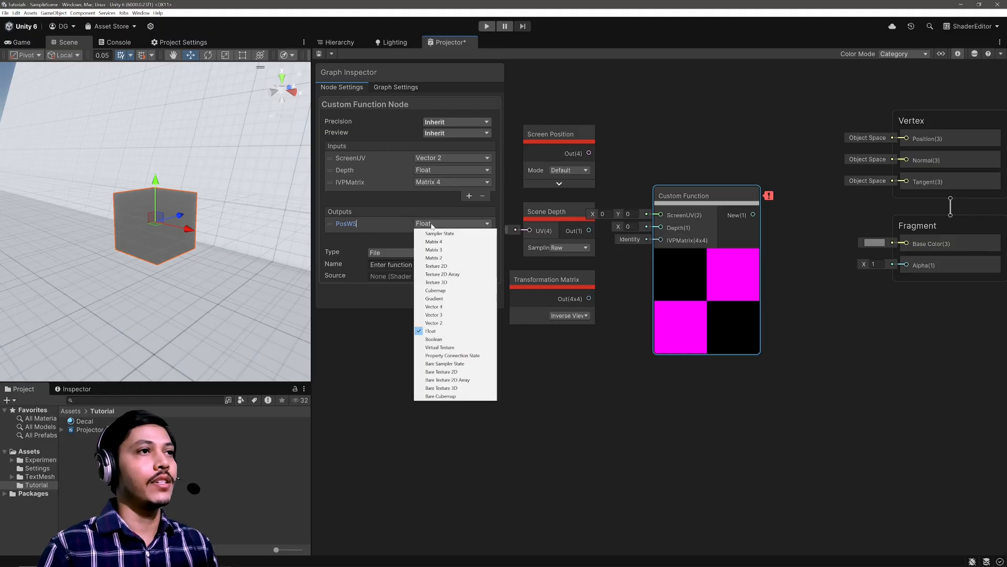
click(433, 315)
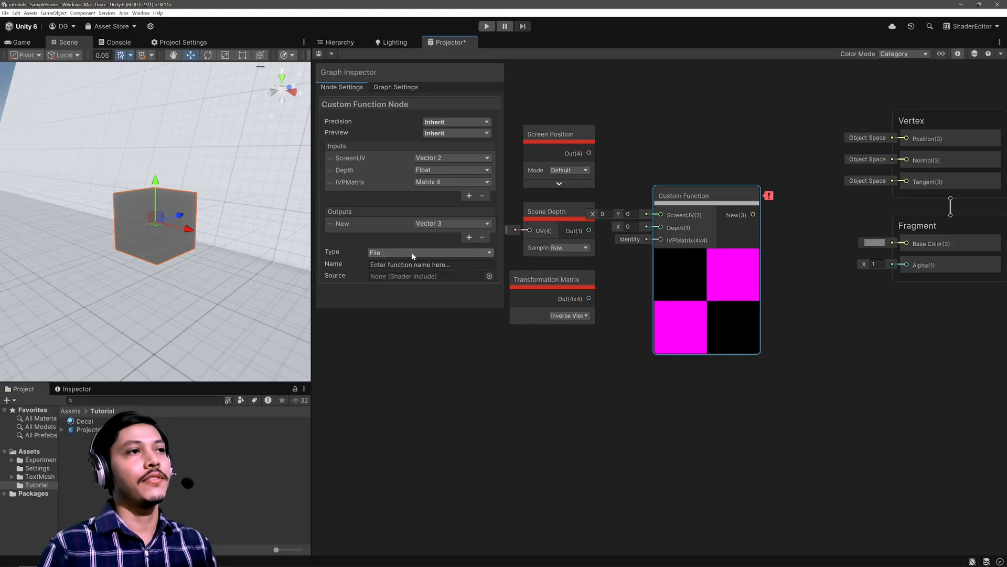
click(427, 252)
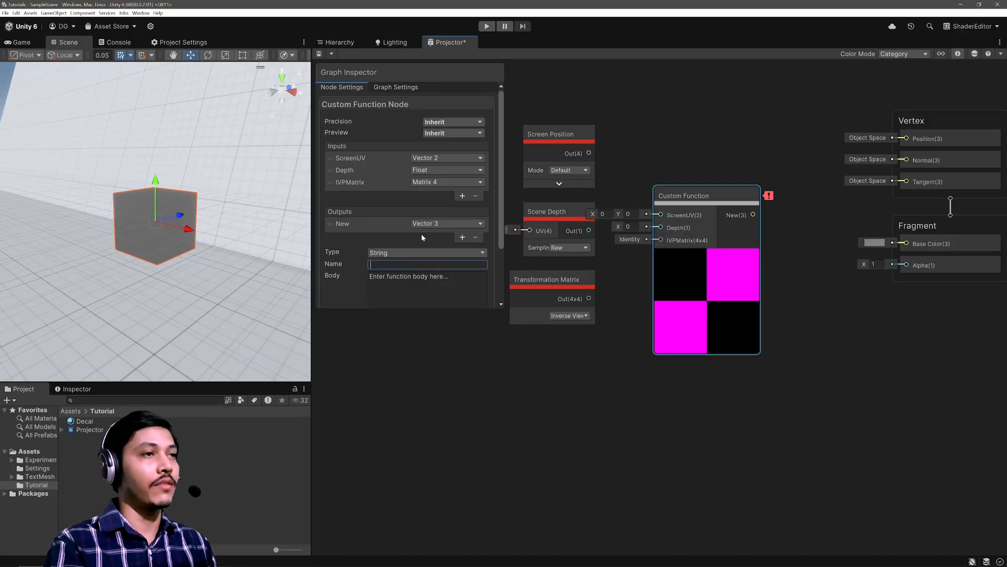
text(CalculateWS)
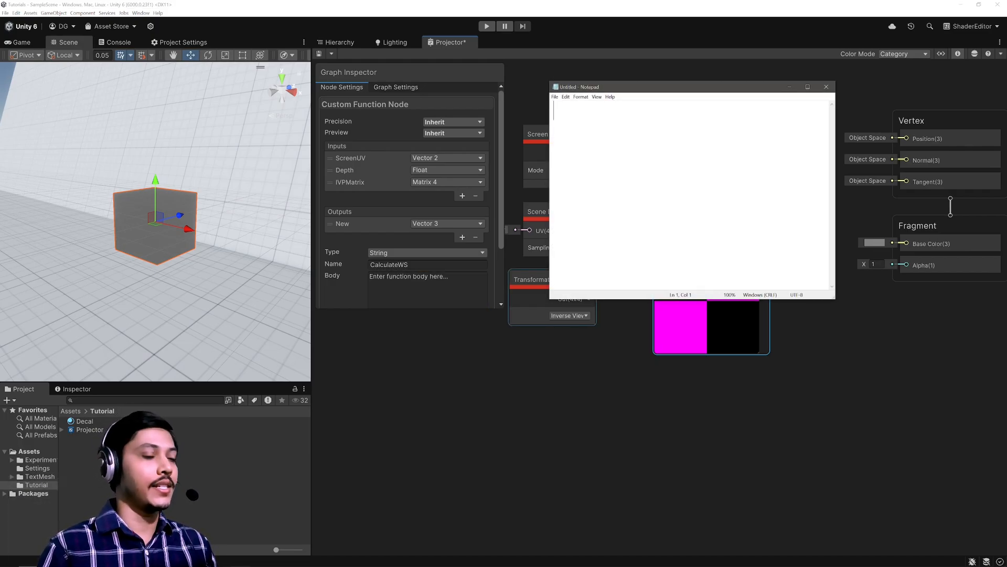
- In Notepad, write 'PosWS = ComputeWorldSpacePosition(ScreenUV, Depth, IVPMatrix);'
text(Po)
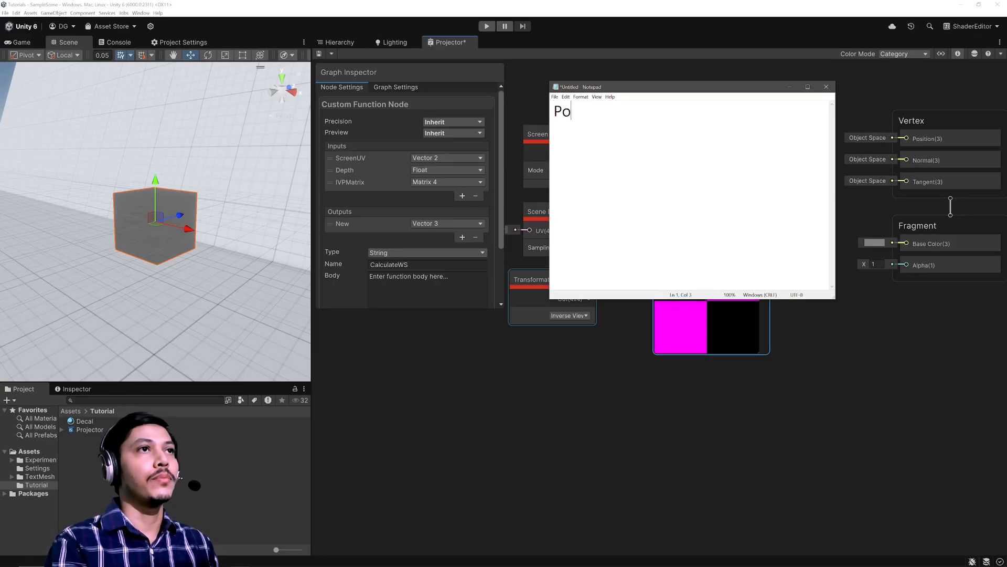
text(sWS =)
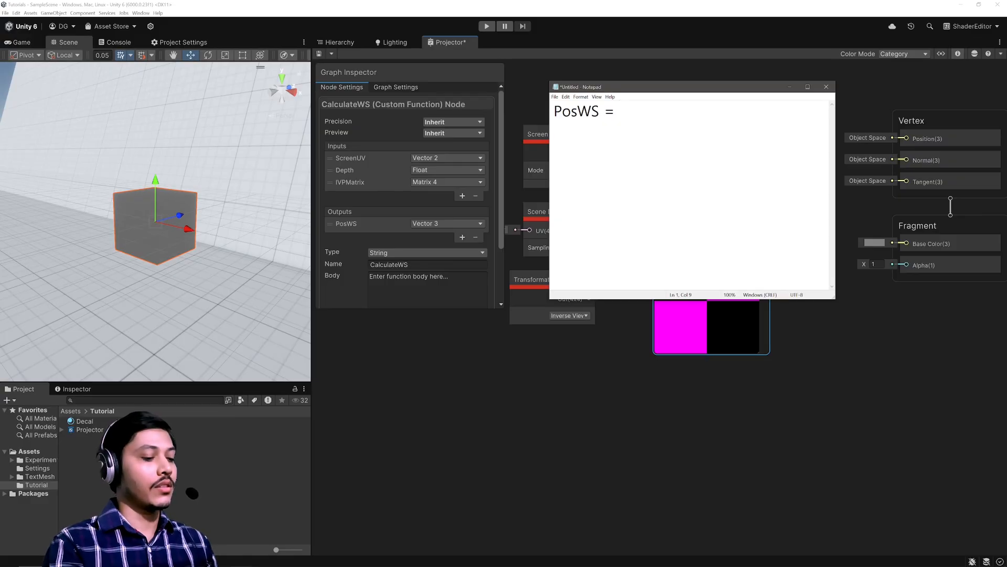
text(Compute)
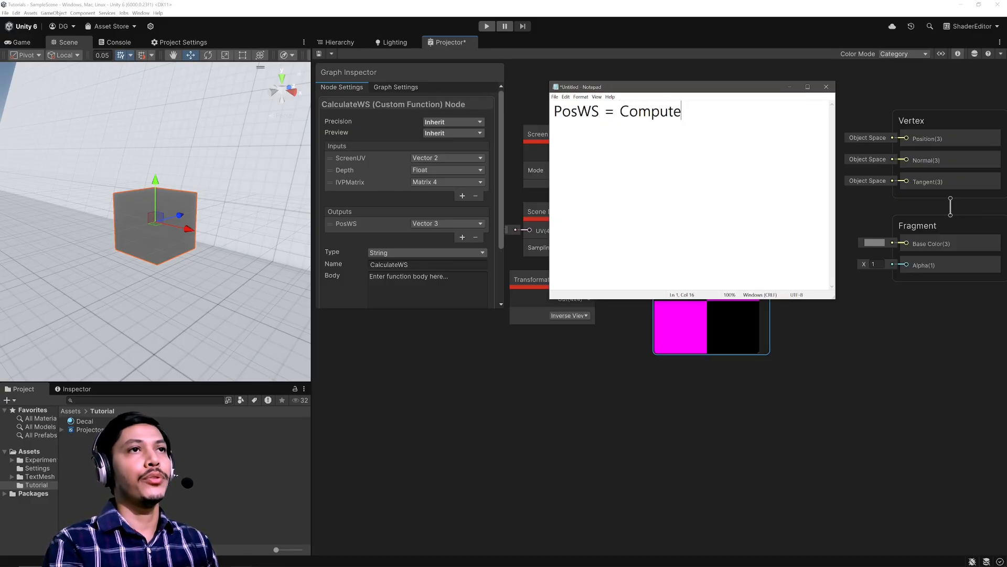
text(WorldSpace)
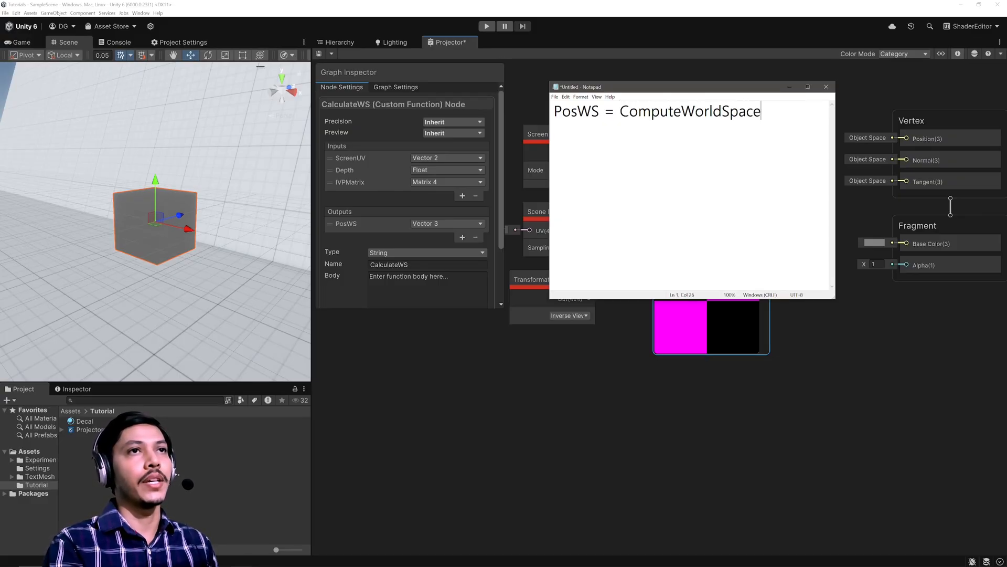
text(Post)
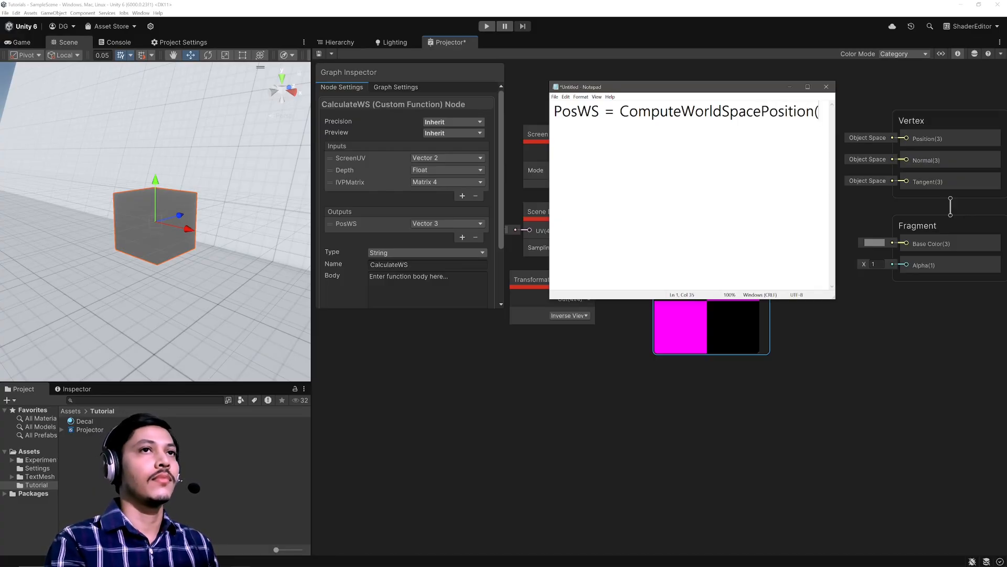
text((Sc)
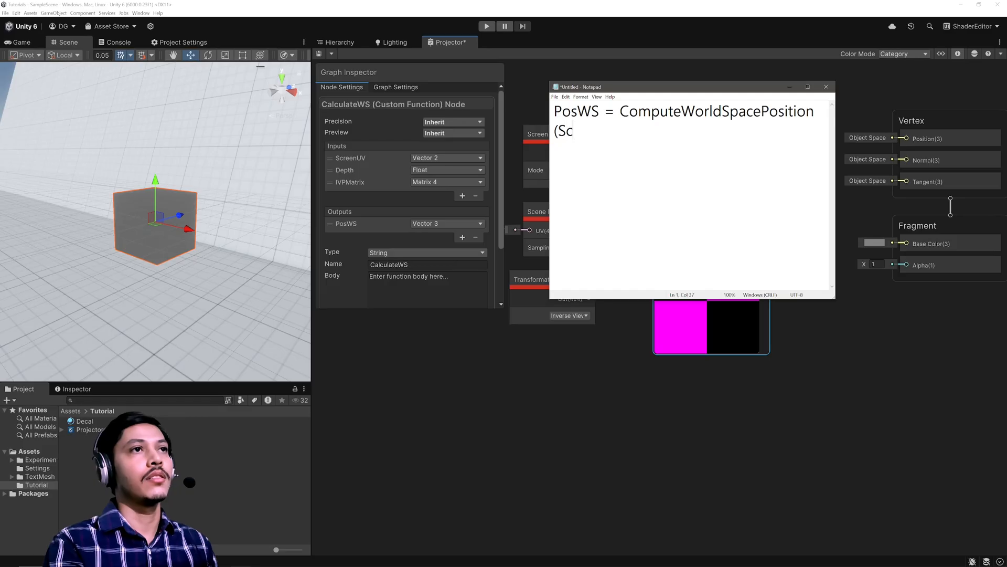
text(reenUV,)
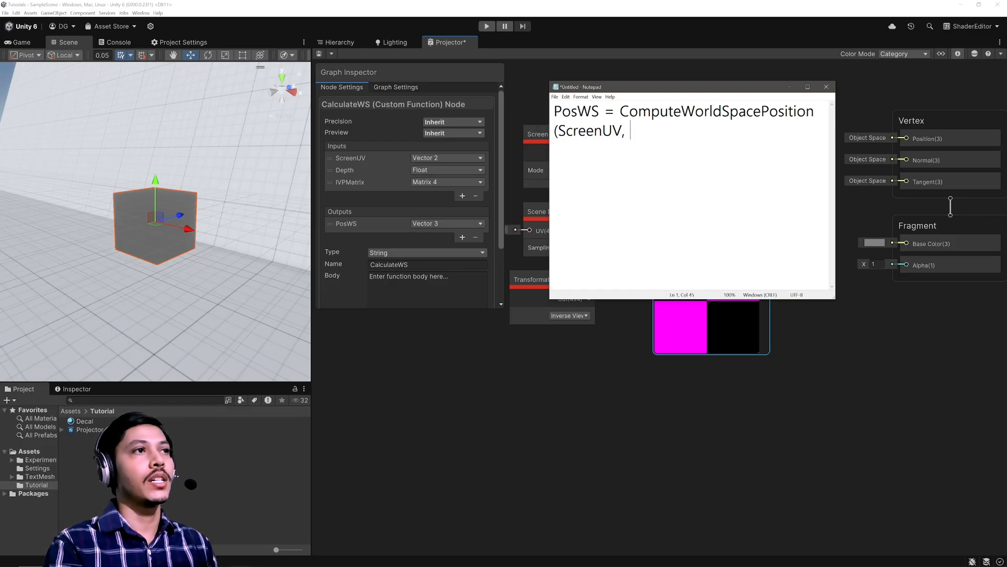
text(Depth, I)
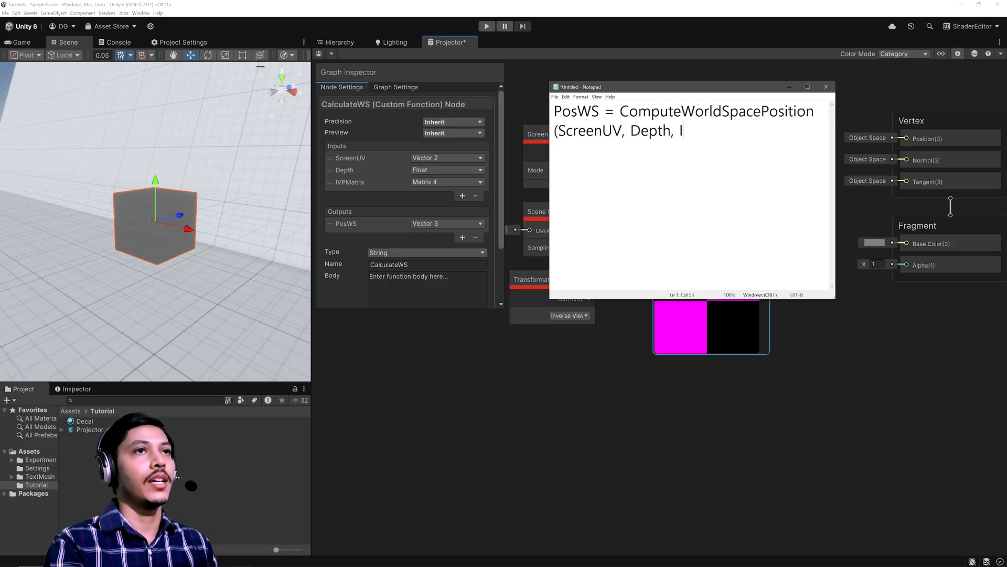
text(VPMatri)
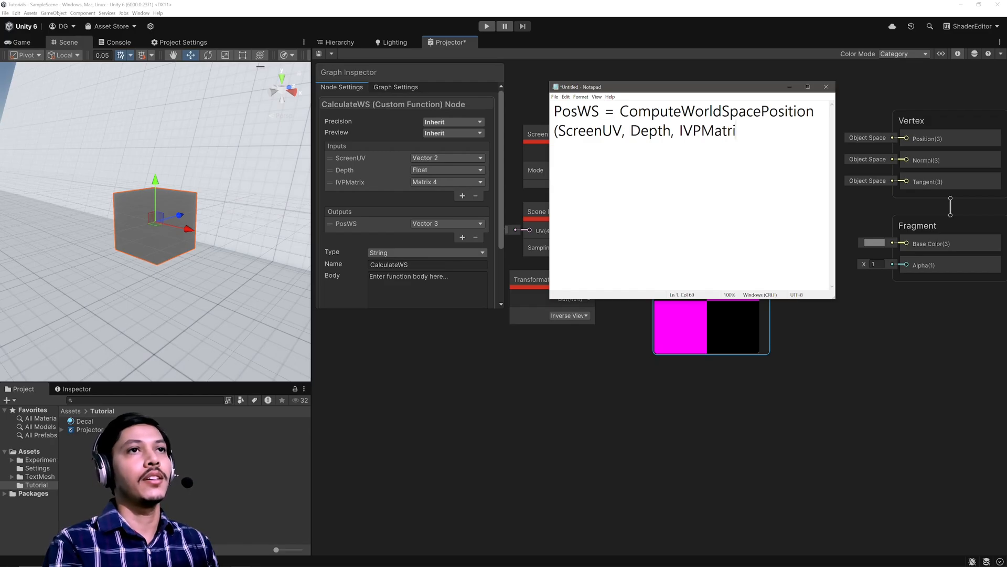
text(x);)
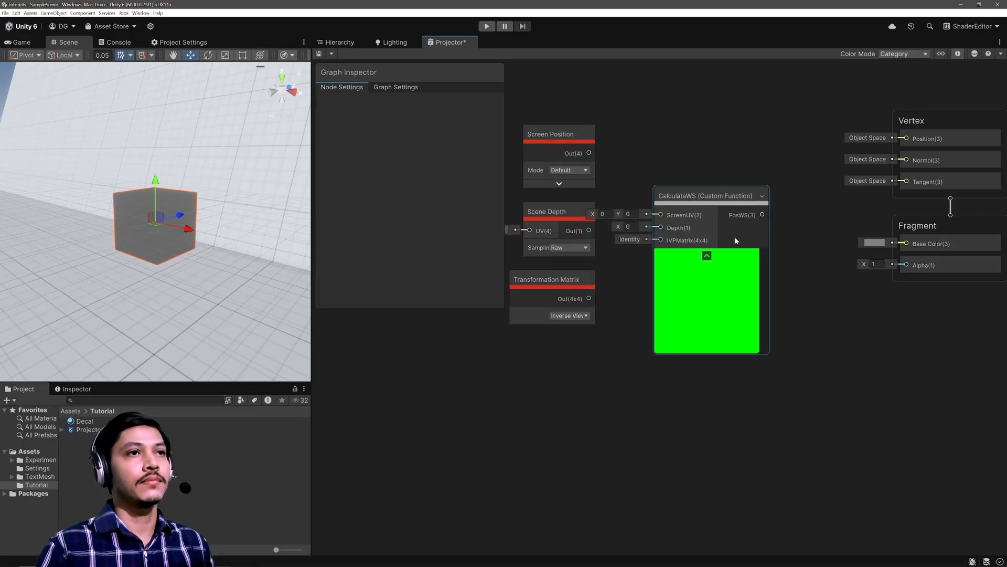
mouse_move(715, 219)
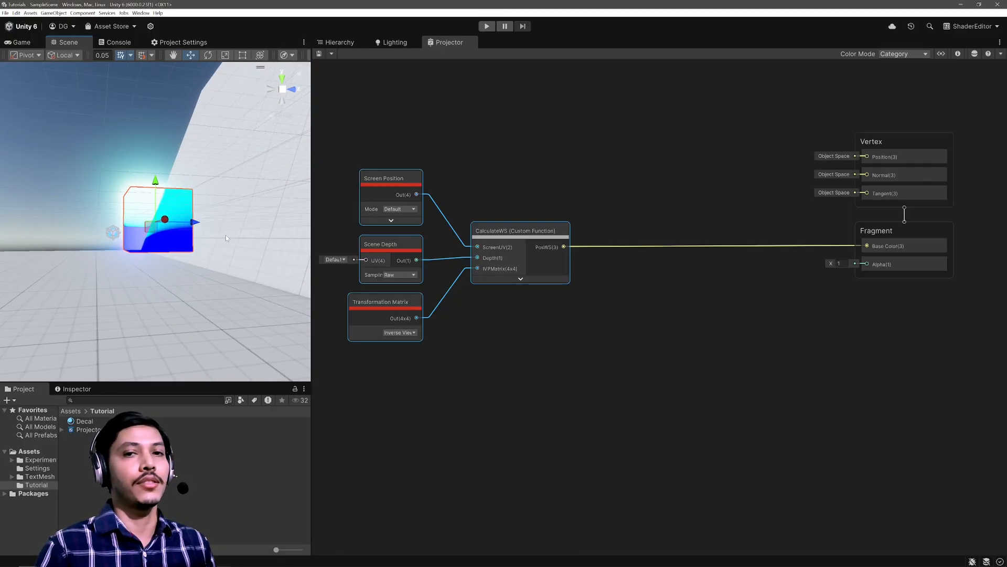
- Wire Screen Position, Scene Depth and the matrix into CalculateWS, with Saturate feeding Base Color
right_click(704, 306)
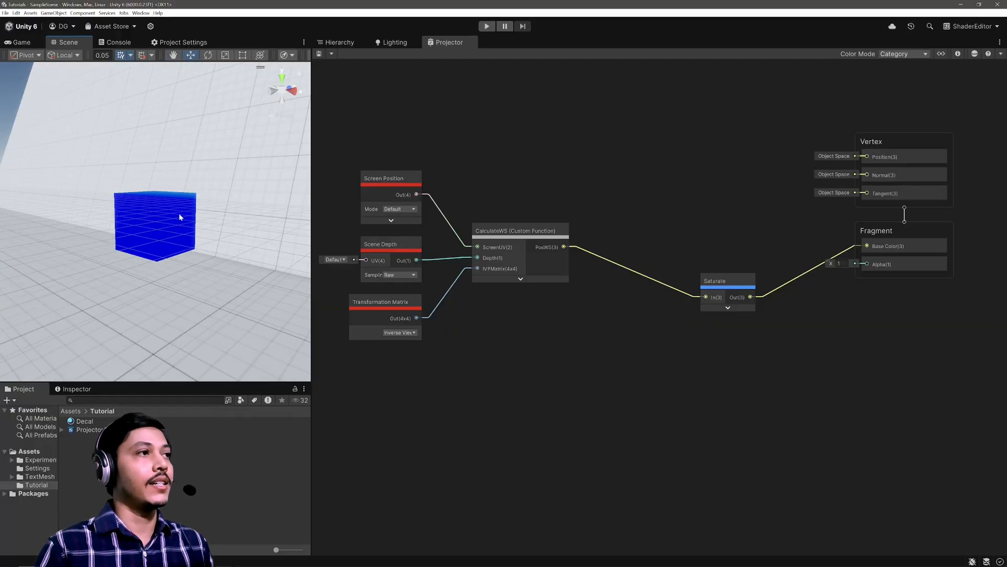
mouse_move(154, 226)
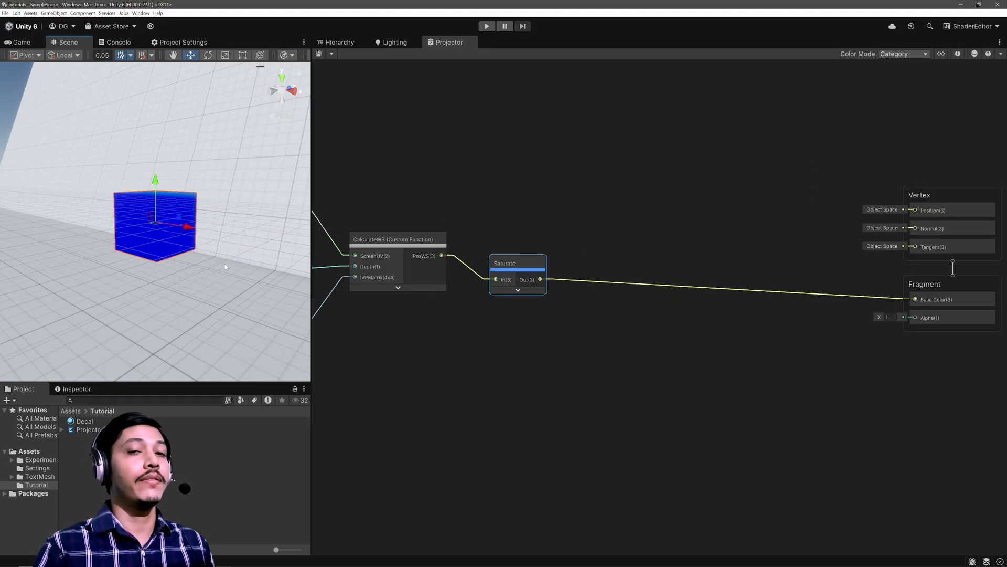
mouse_move(195, 295)
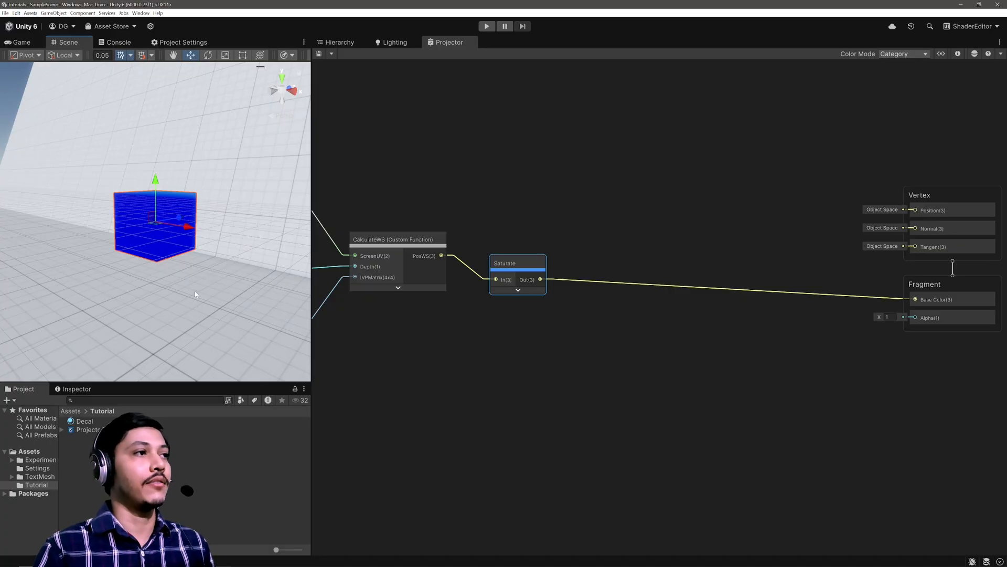
mouse_move(204, 290)
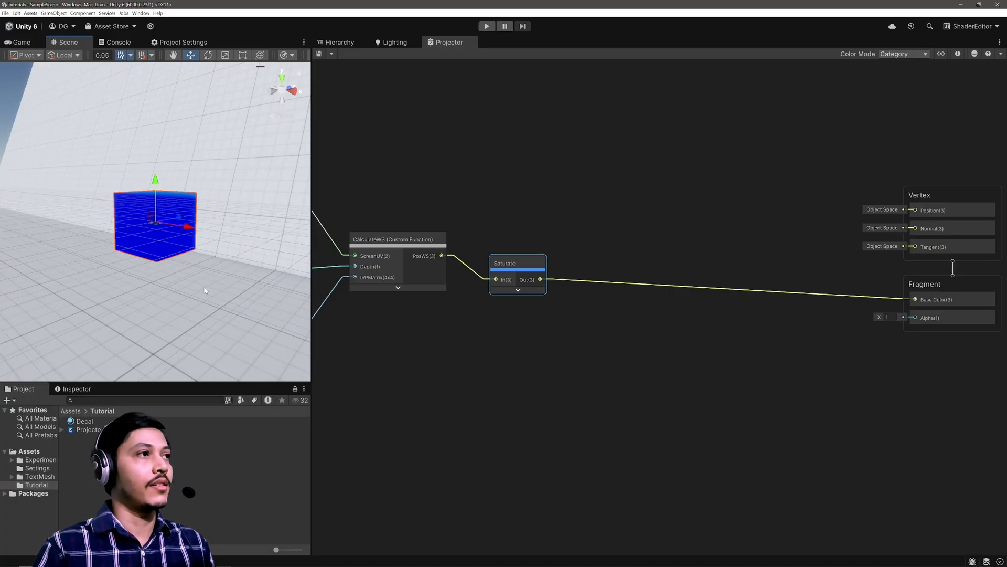
mouse_move(201, 286)
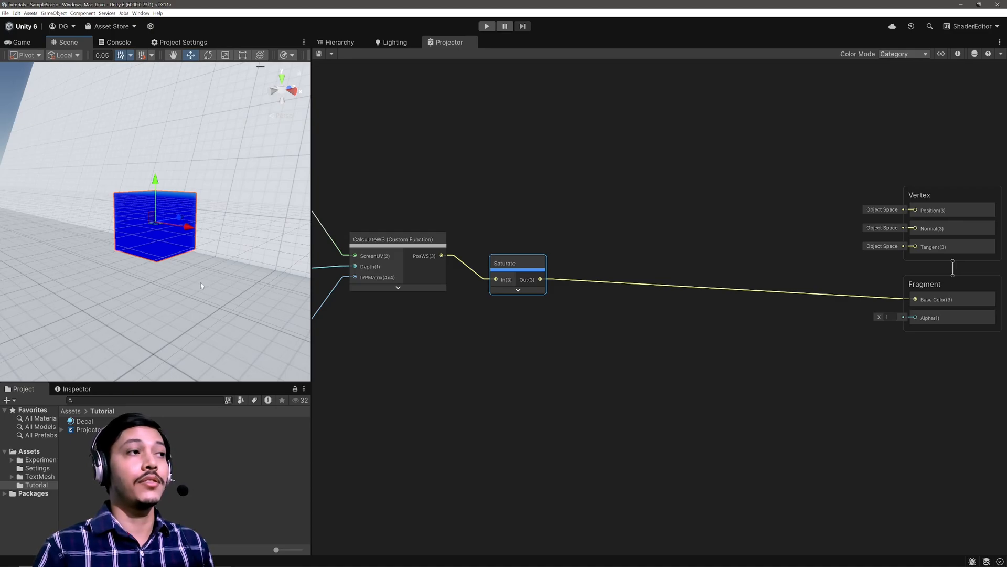
mouse_move(178, 249)
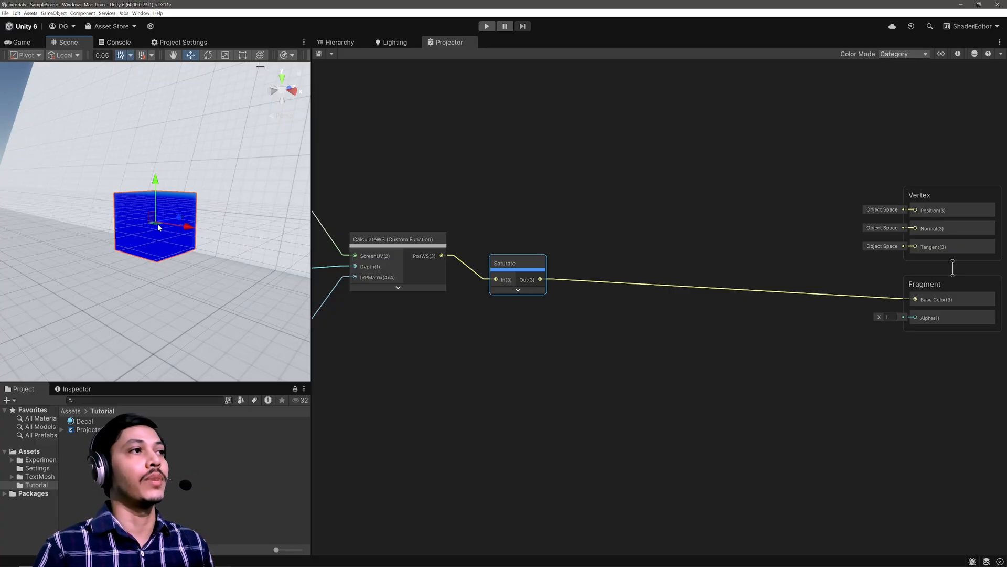
mouse_move(165, 245)
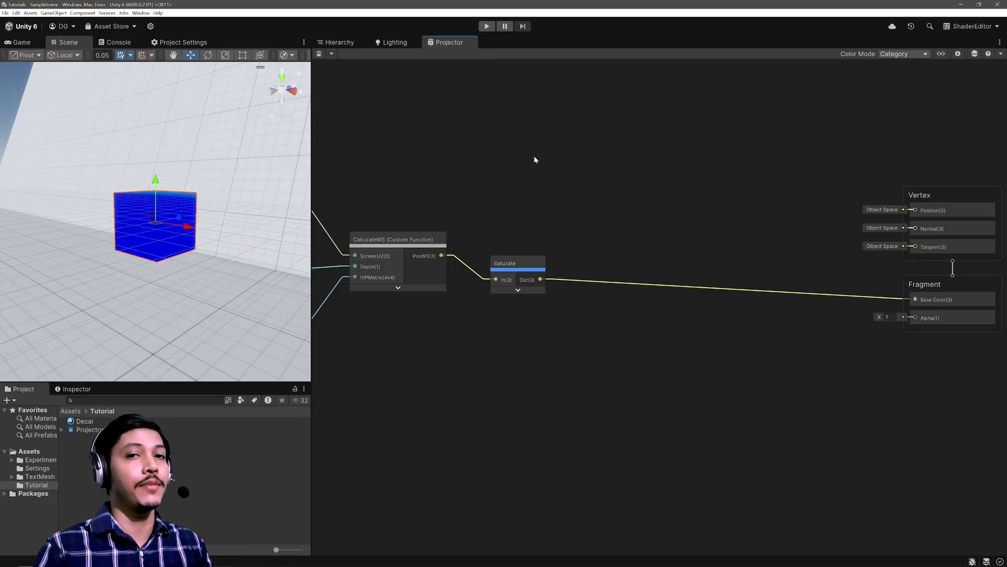
mouse_move(491, 106)
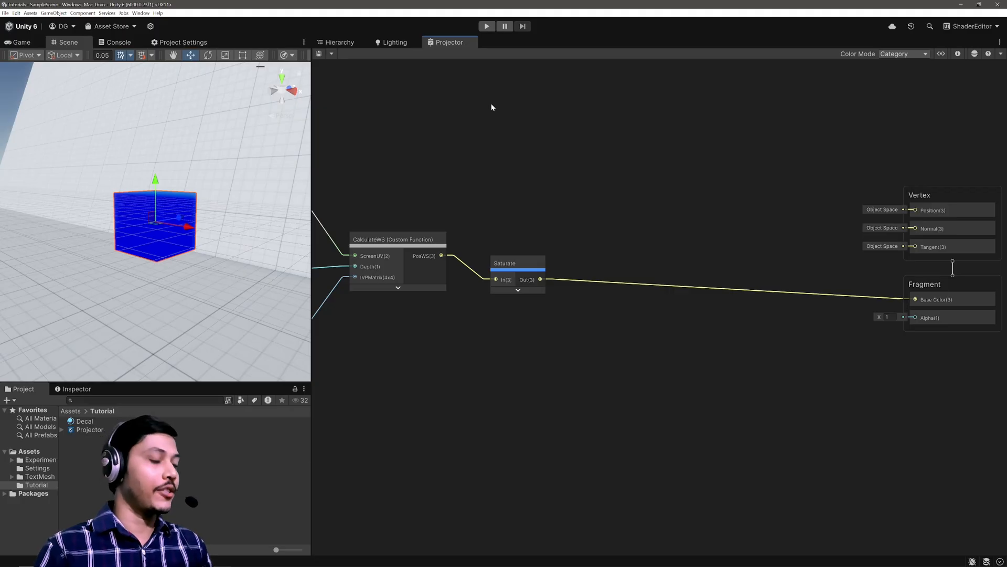
- Add a World-to-Object Transform node with its preview collapsed, followed by an Absolute node
text(trans)
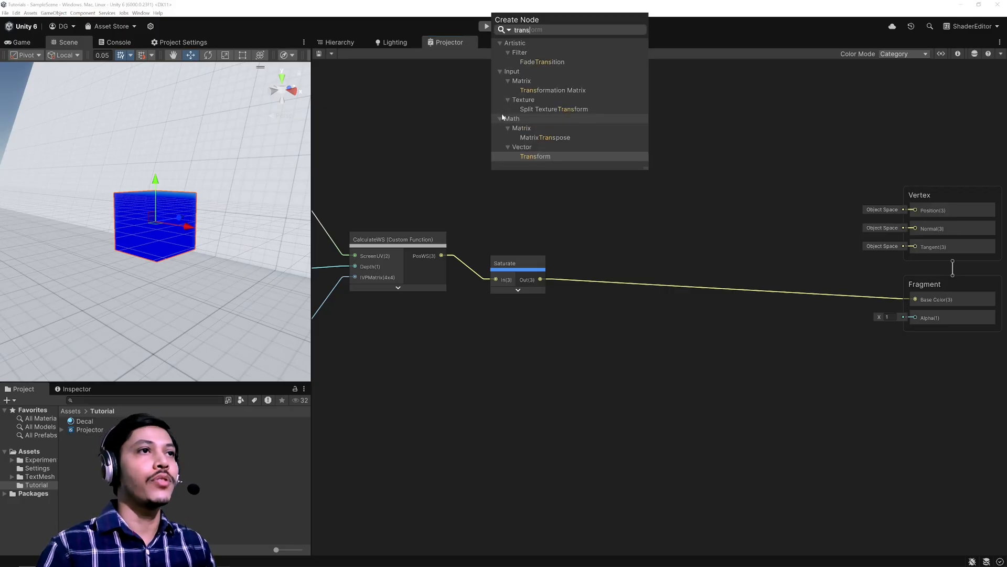
click(535, 156)
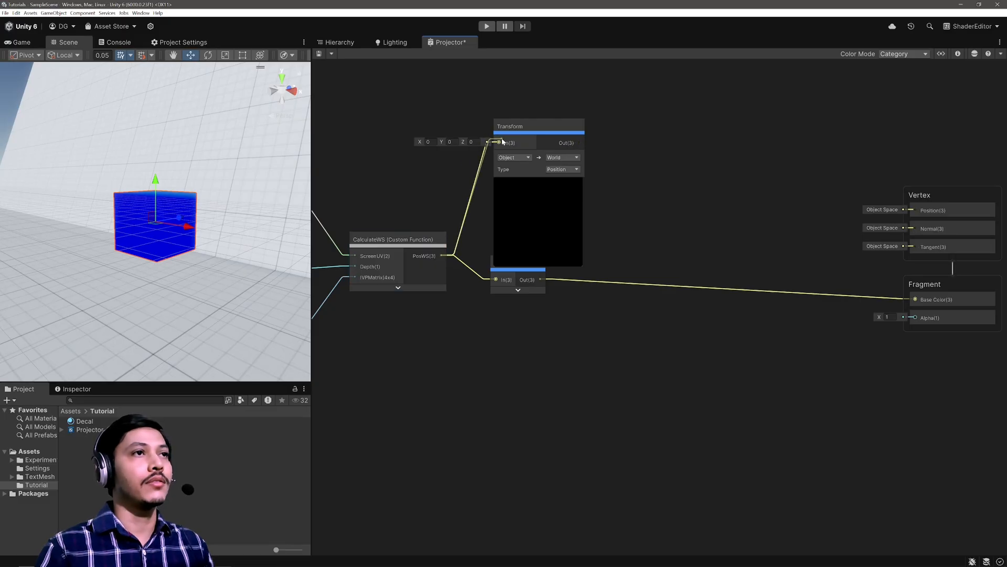
click(512, 158)
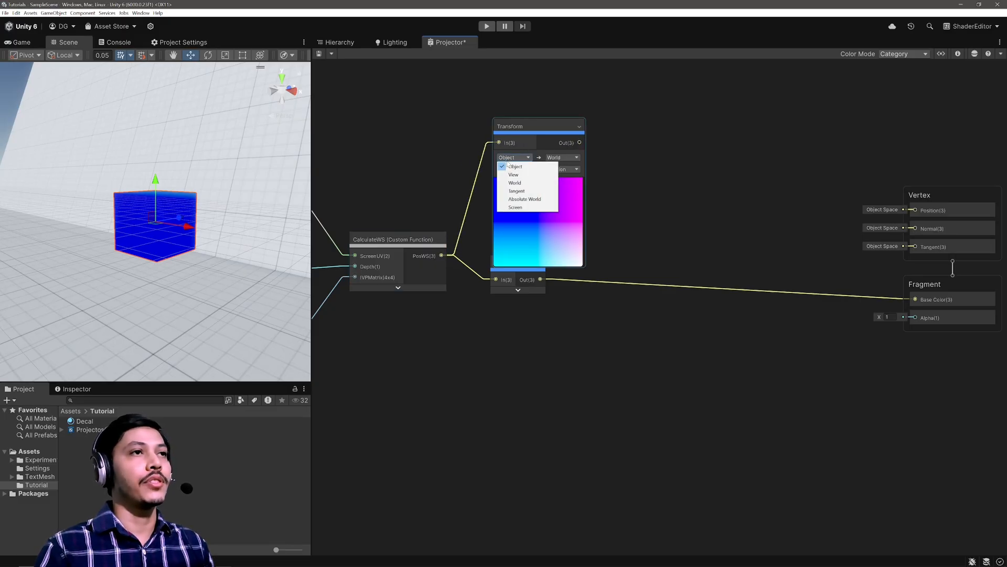
click(515, 182)
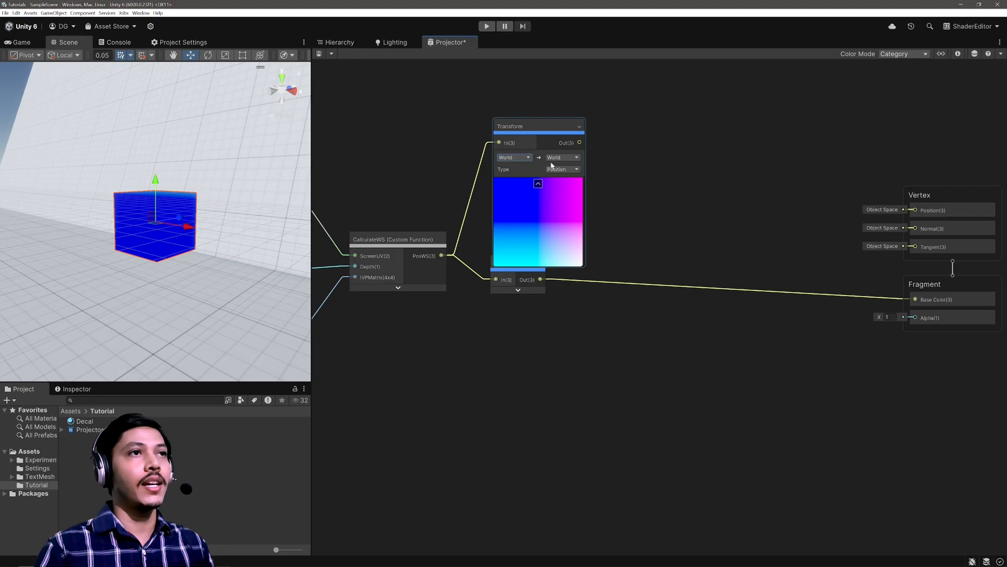
click(562, 158)
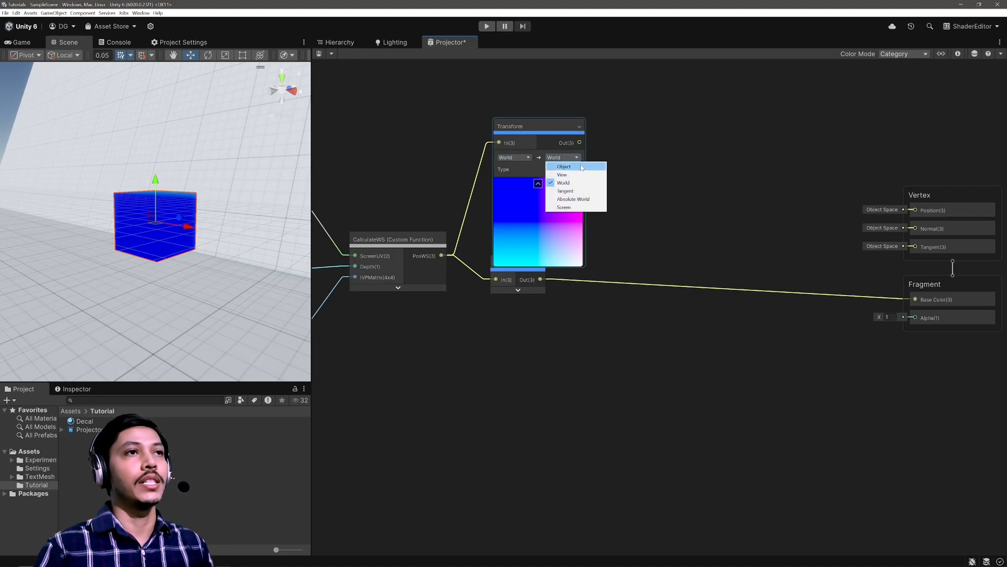
click(564, 166)
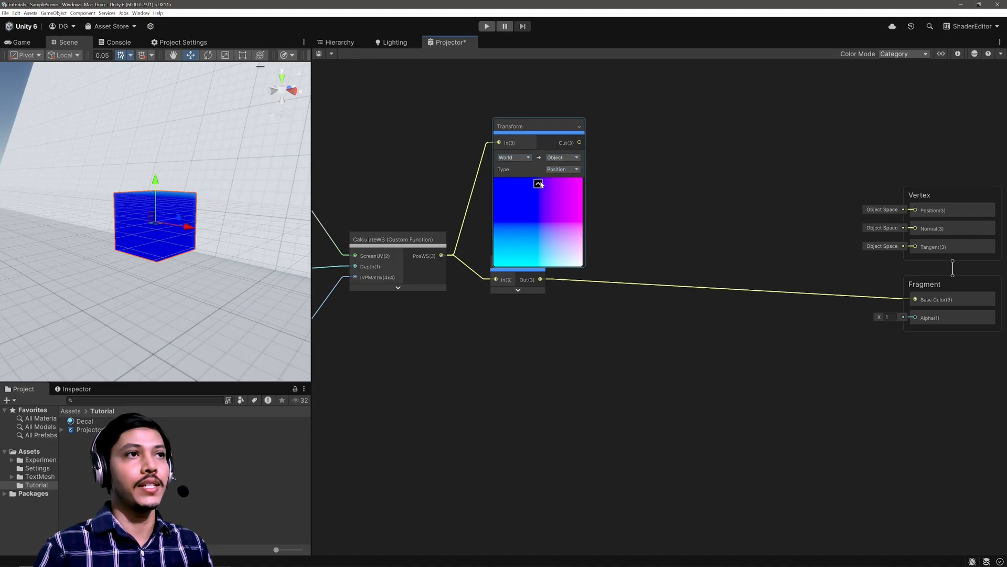
click(538, 183)
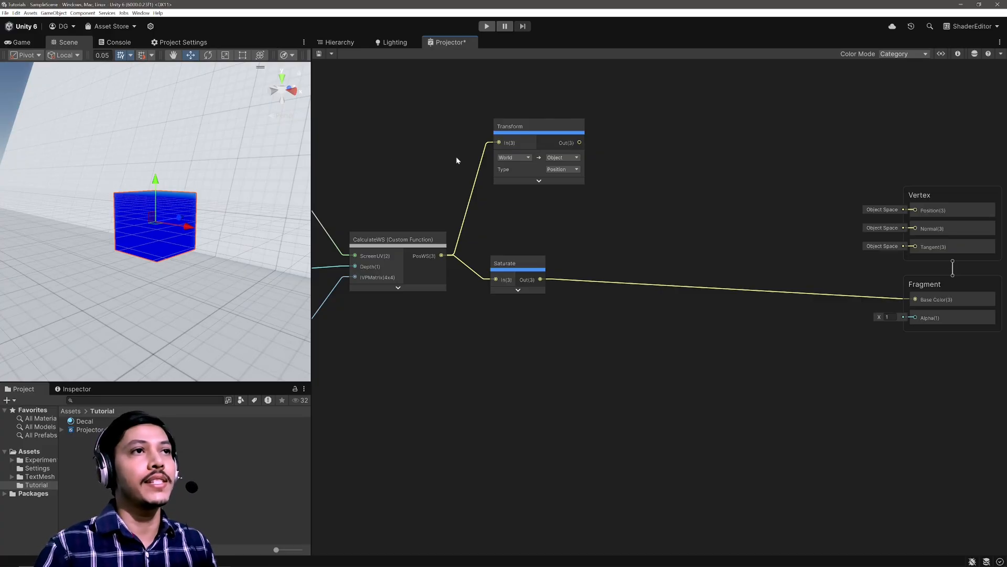
click(456, 159)
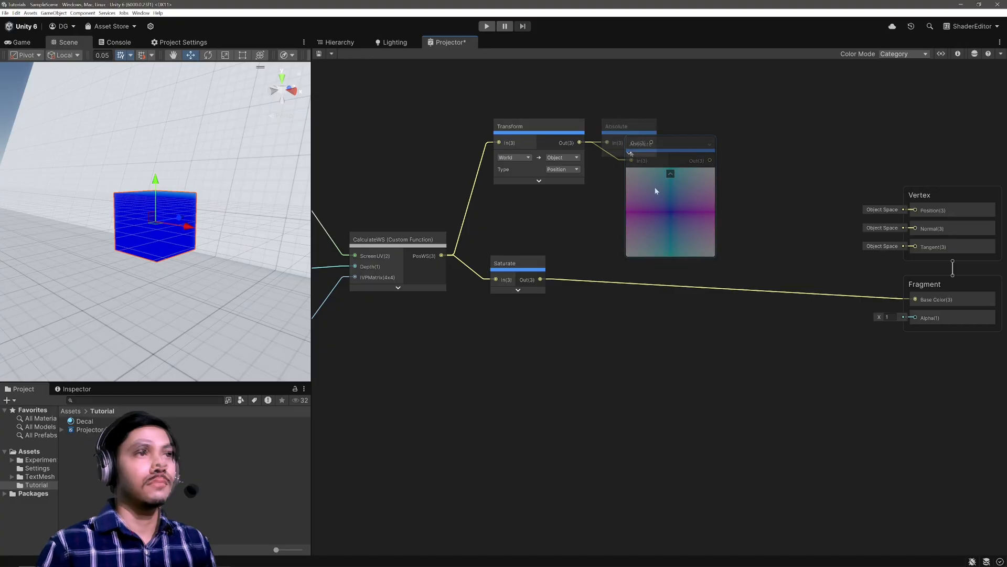
click(669, 174)
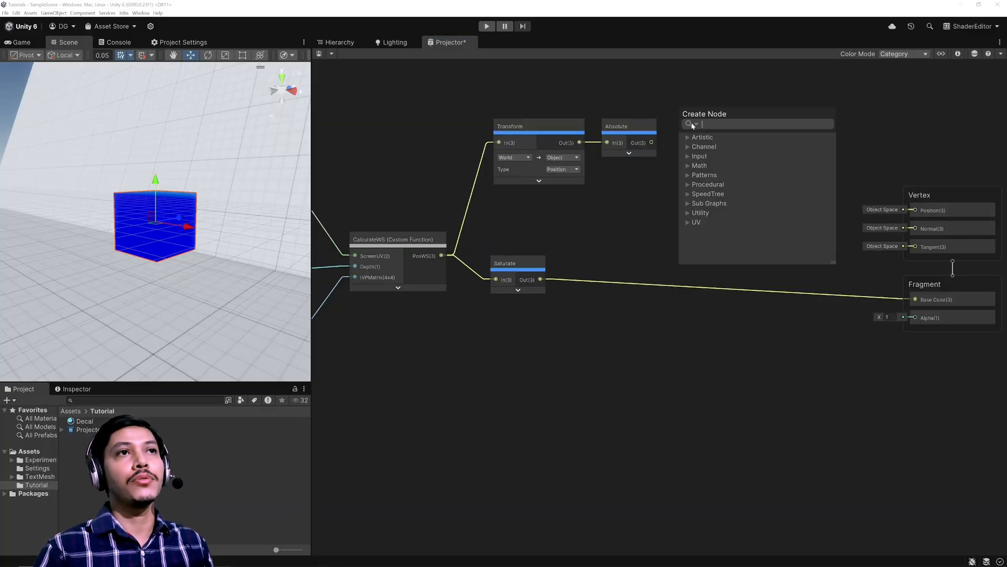
- Add a Step node fed by Absolute with a 0.5 Float edge, then a One Minus node
text(step)
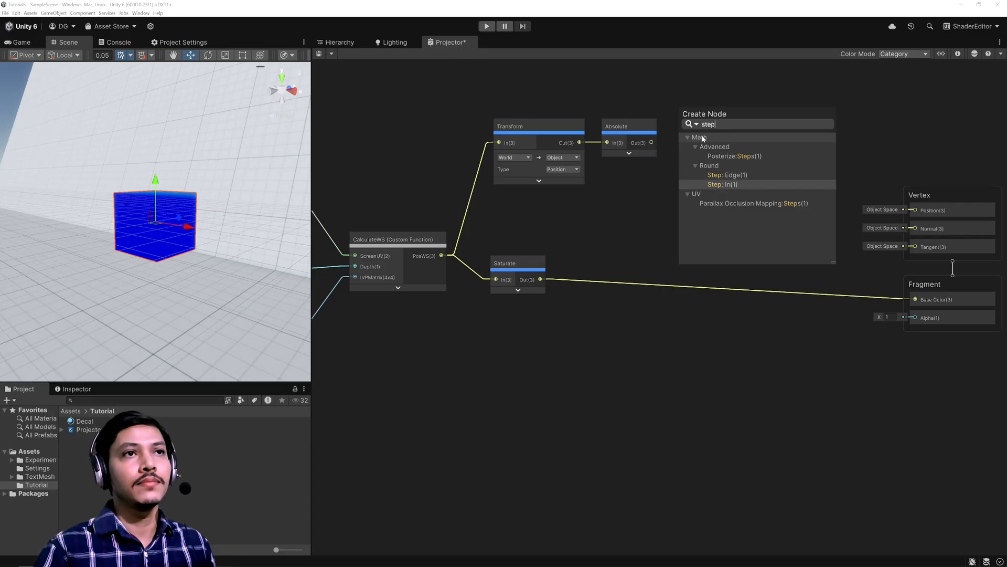
click(727, 174)
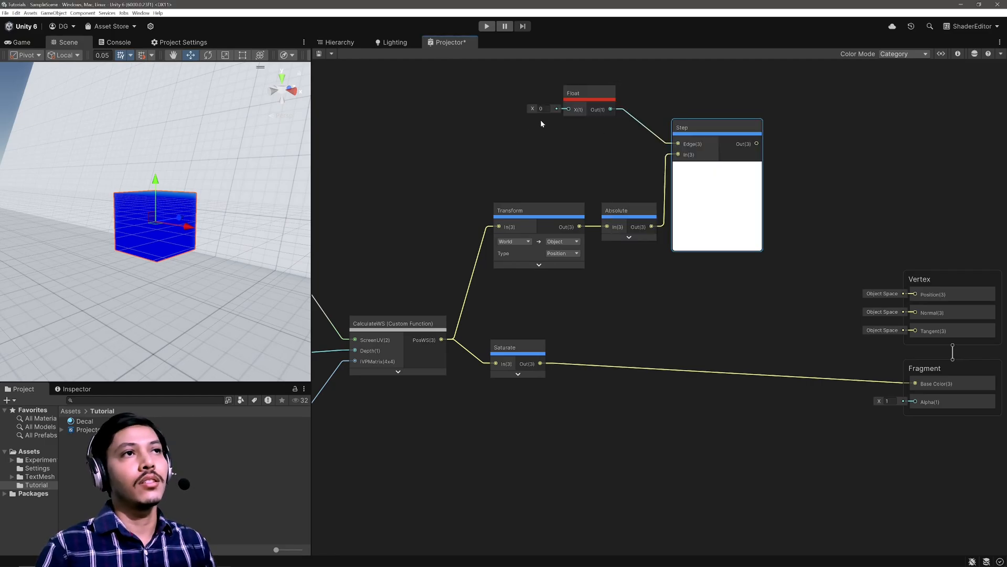
text(0.5)
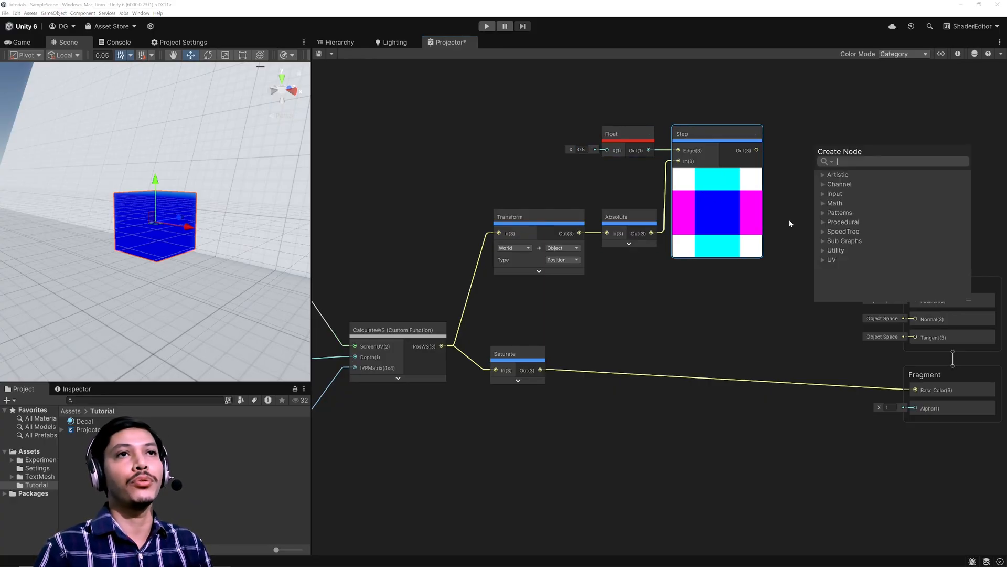
text(one)
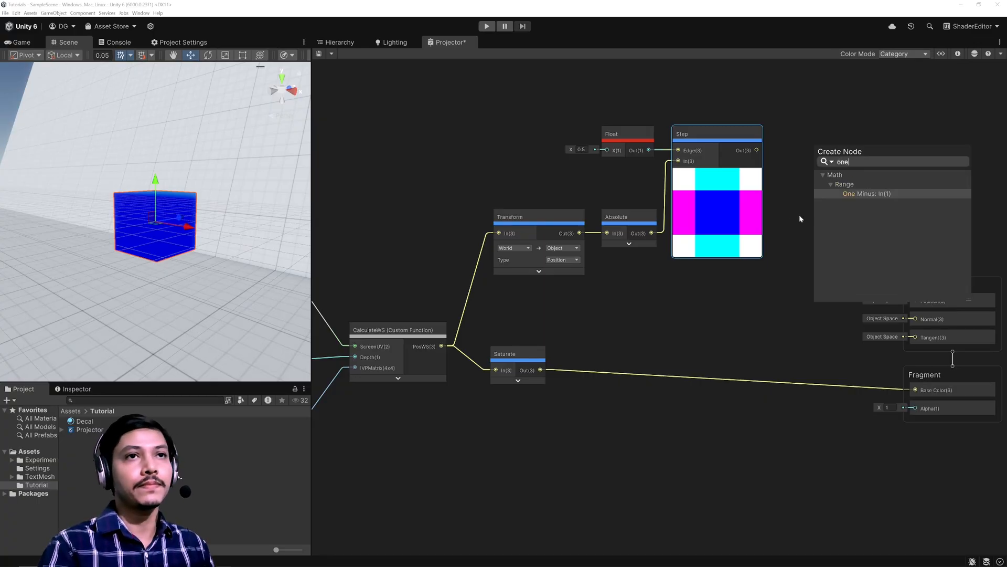
click(866, 193)
text(mul)
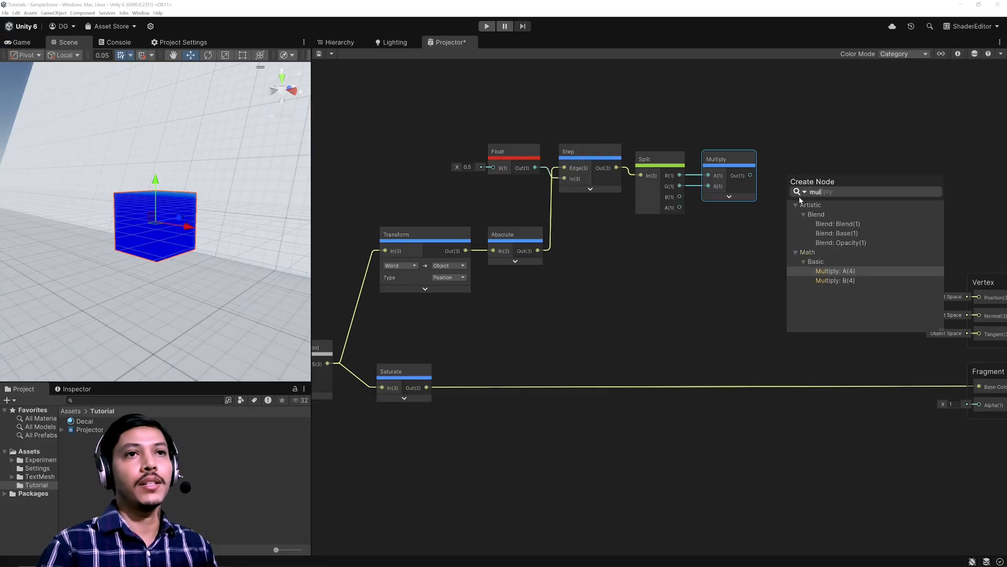
- Add a second Multiply node to bring in the remaining channel
click(835, 271)
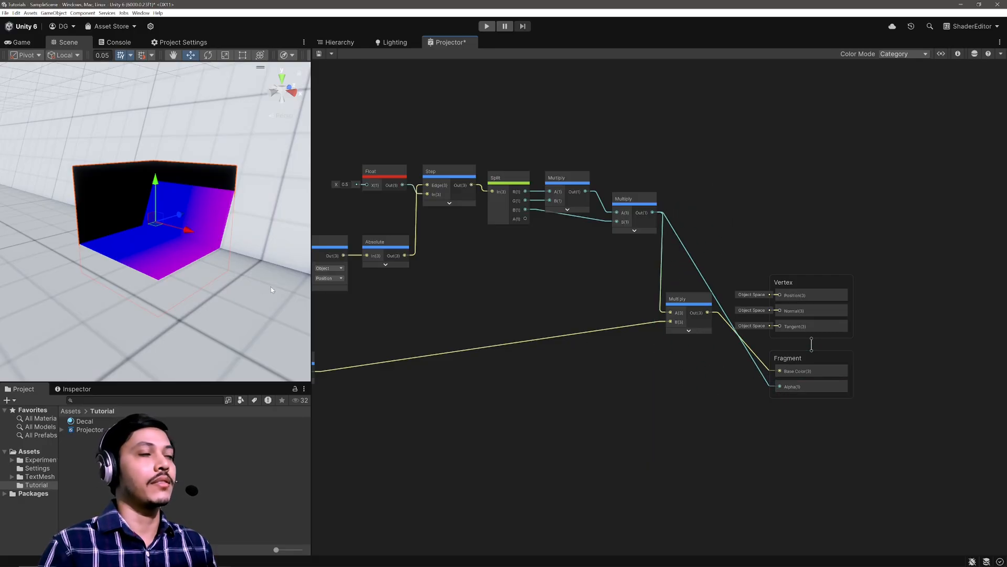
mouse_move(181, 208)
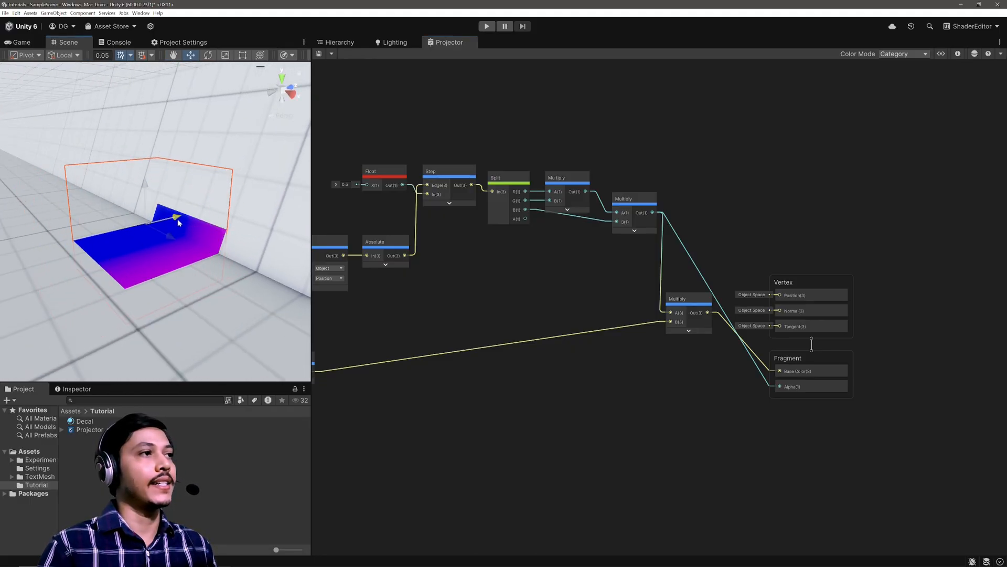
- Move the decal projector cube off the wall so the gradient lands on the floor
click(151, 218)
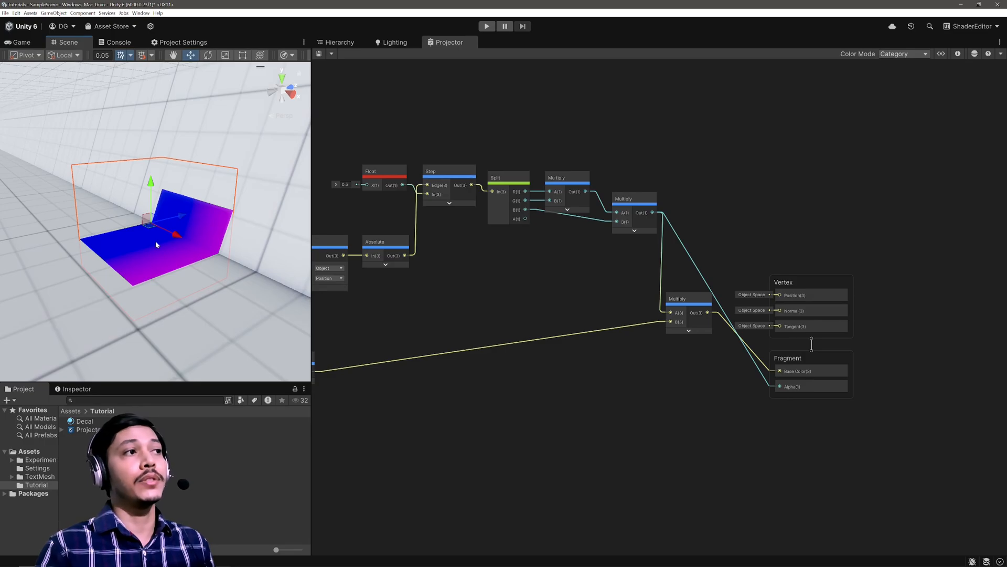
mouse_move(189, 236)
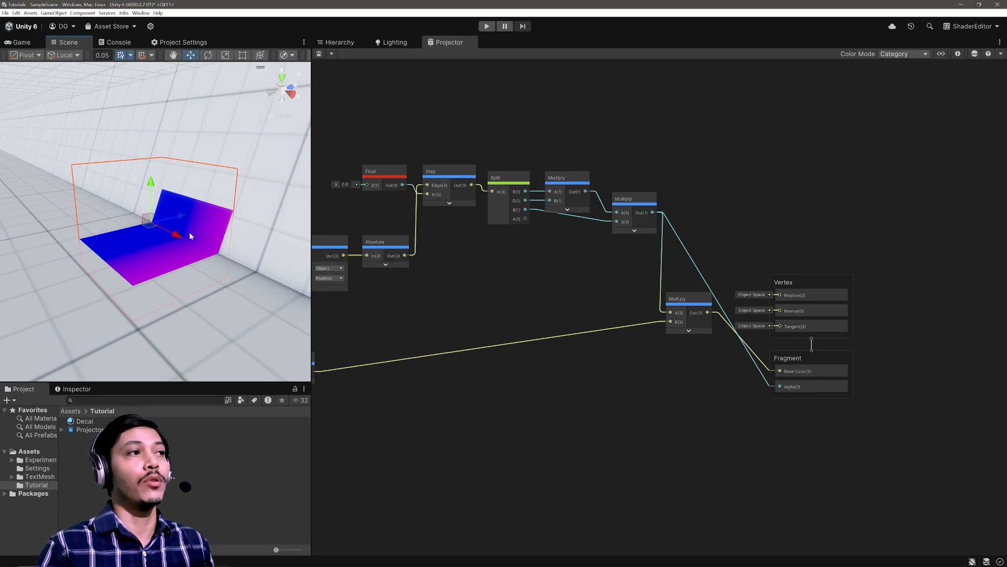
mouse_move(186, 235)
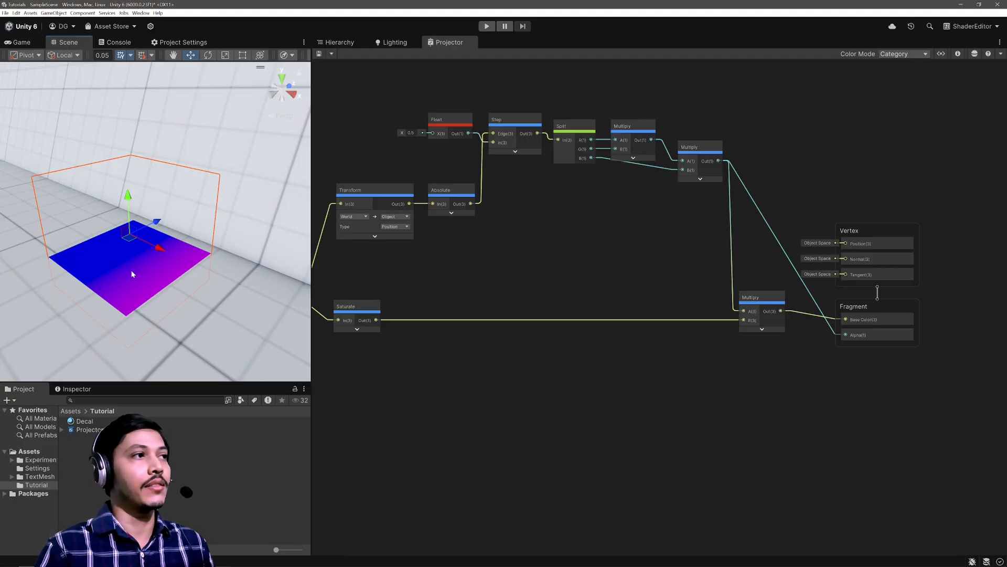
mouse_move(131, 268)
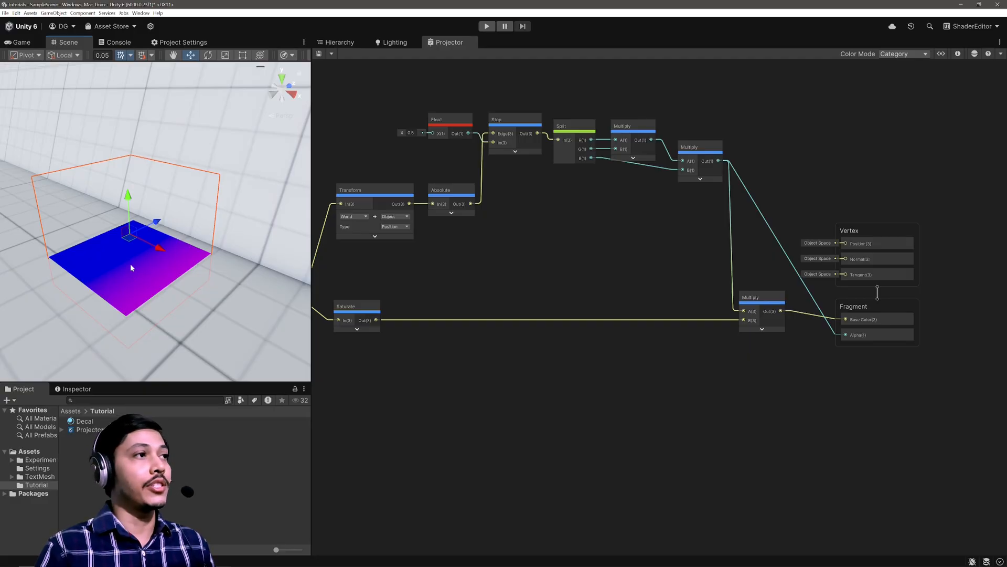
mouse_move(135, 271)
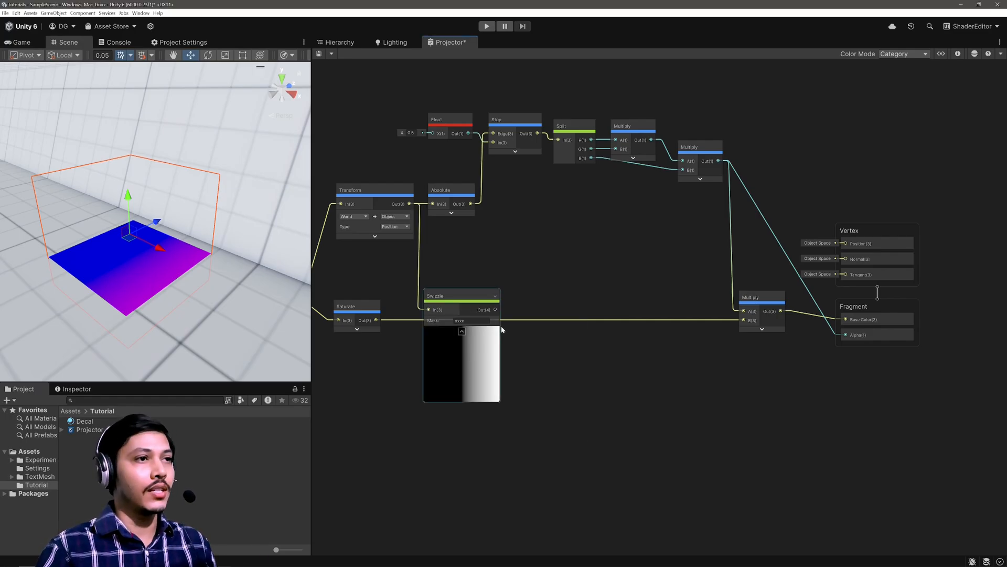
- Set the Swizzle node's mask to xz
triple_click(460, 321)
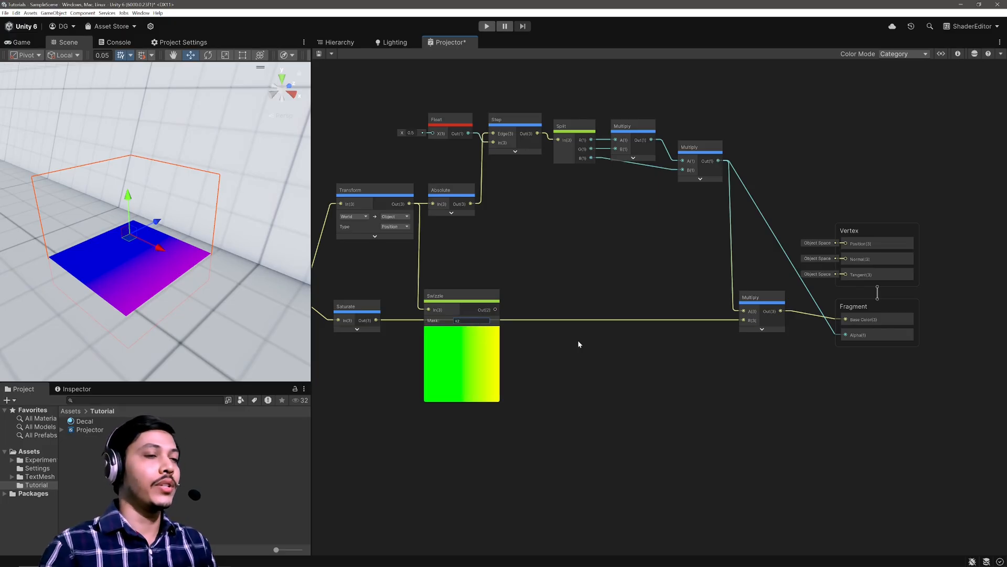
click(447, 296)
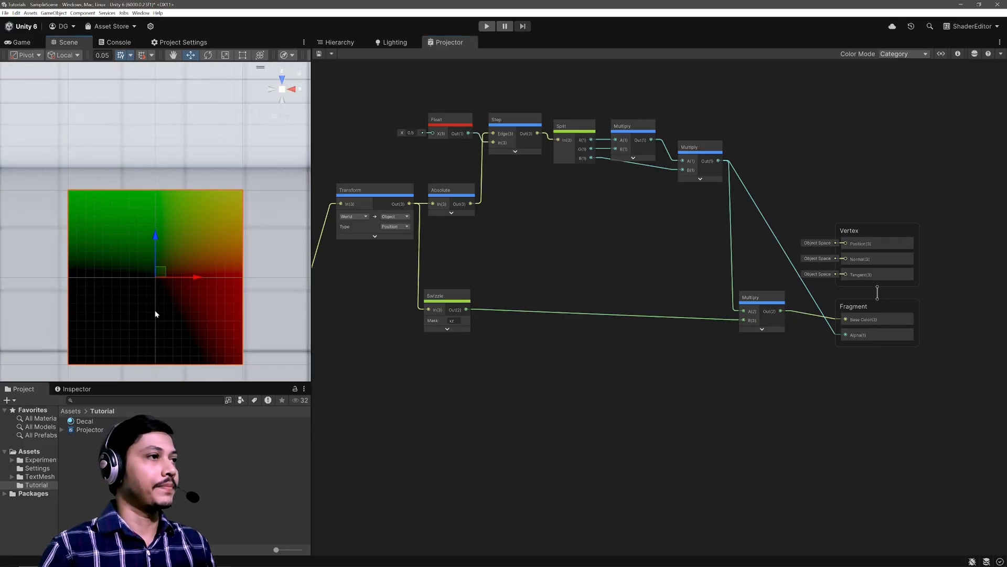
mouse_move(158, 284)
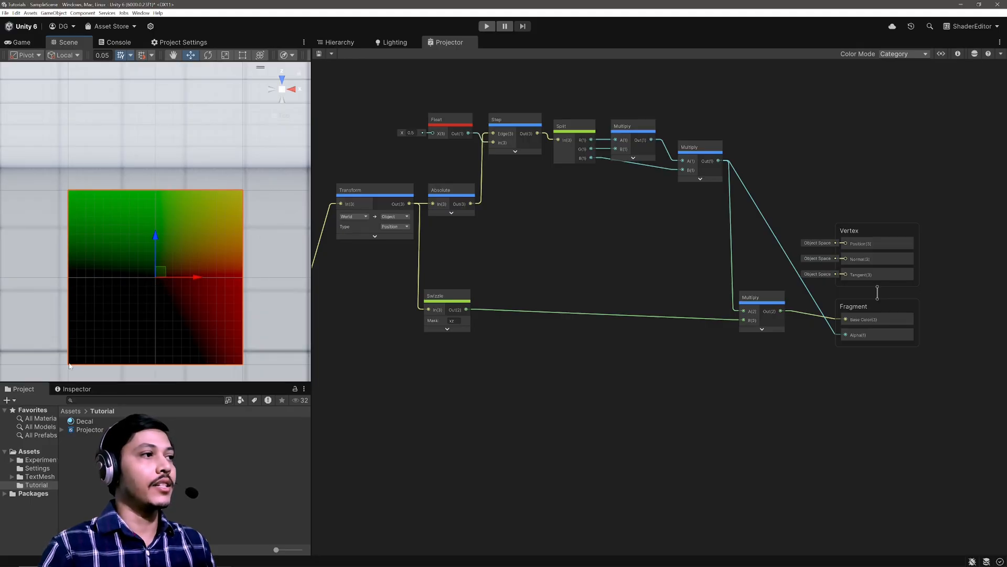
mouse_move(110, 330)
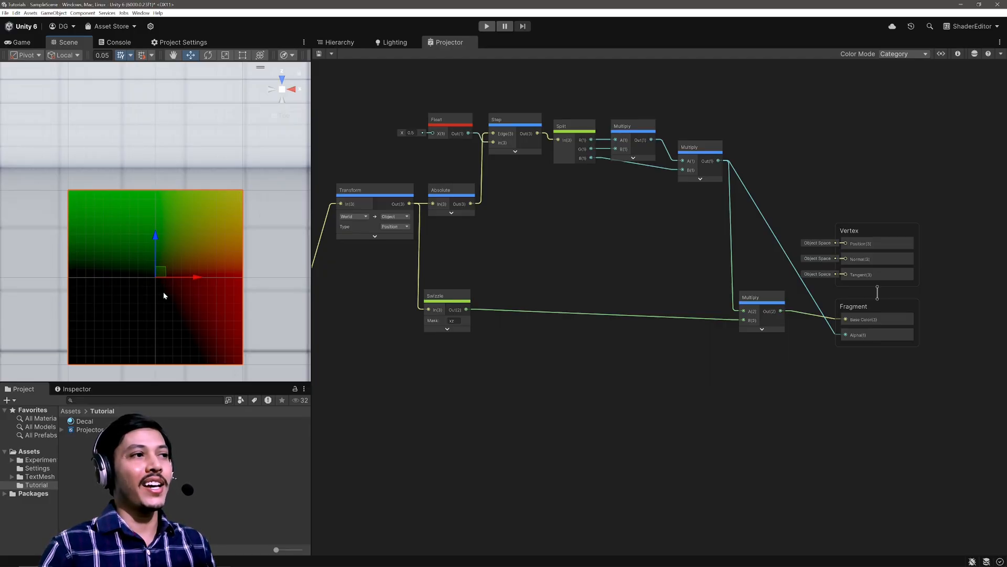
mouse_move(195, 353)
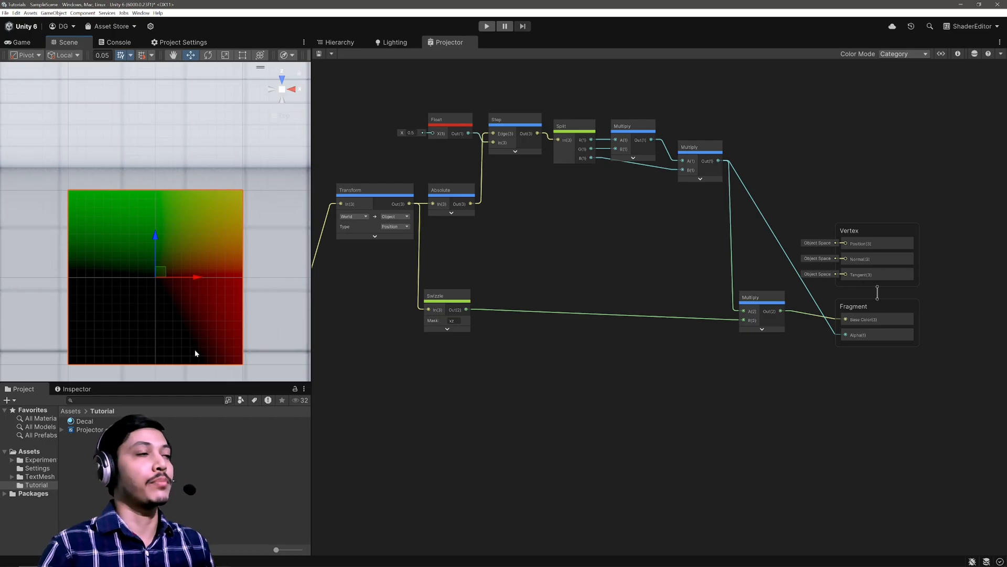
mouse_move(195, 314)
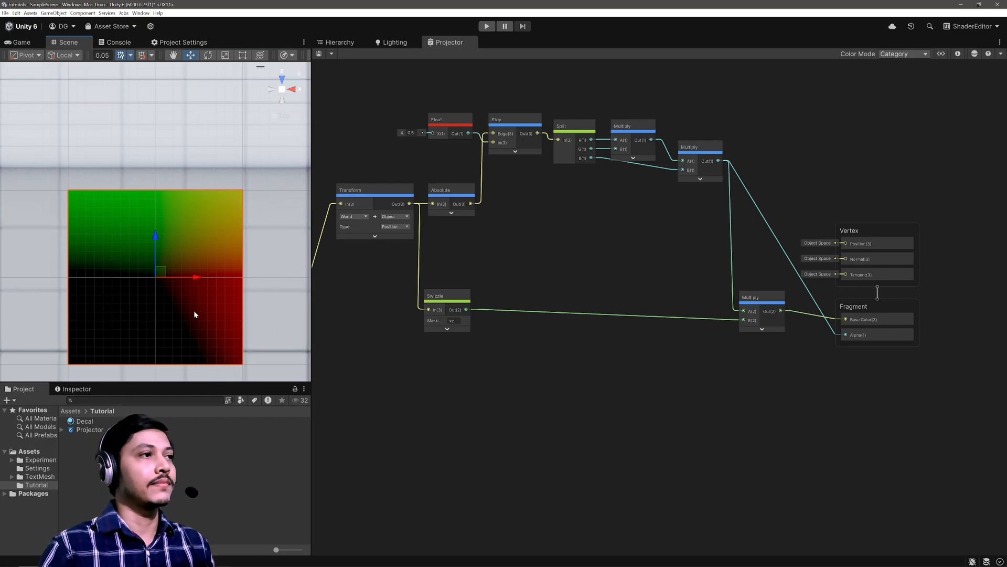
mouse_move(153, 281)
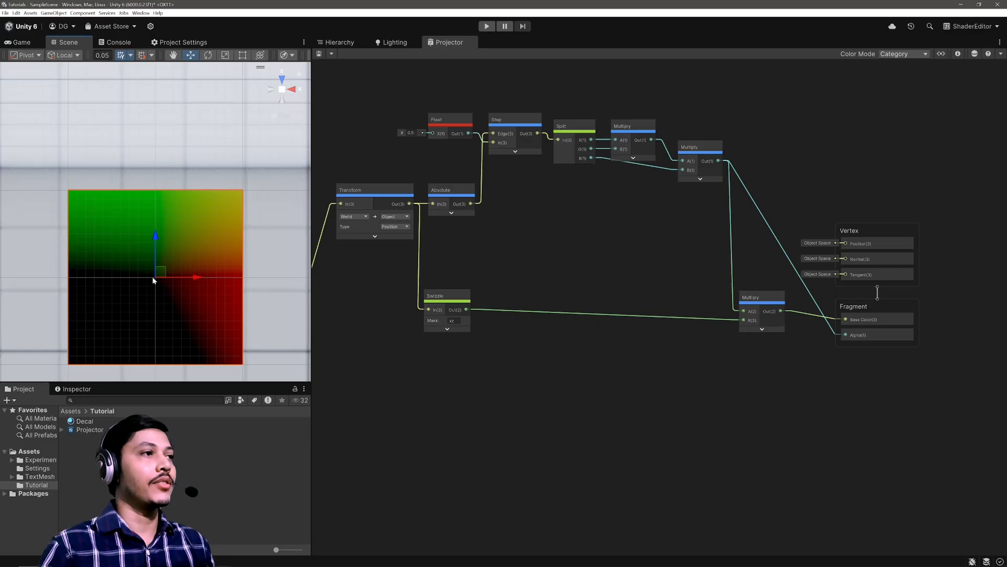
mouse_move(161, 281)
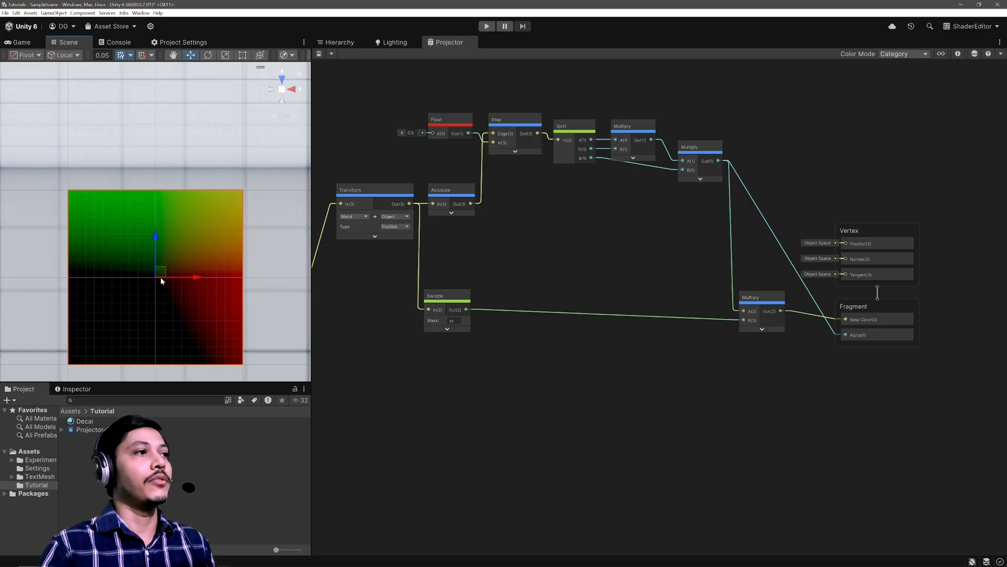
mouse_move(191, 312)
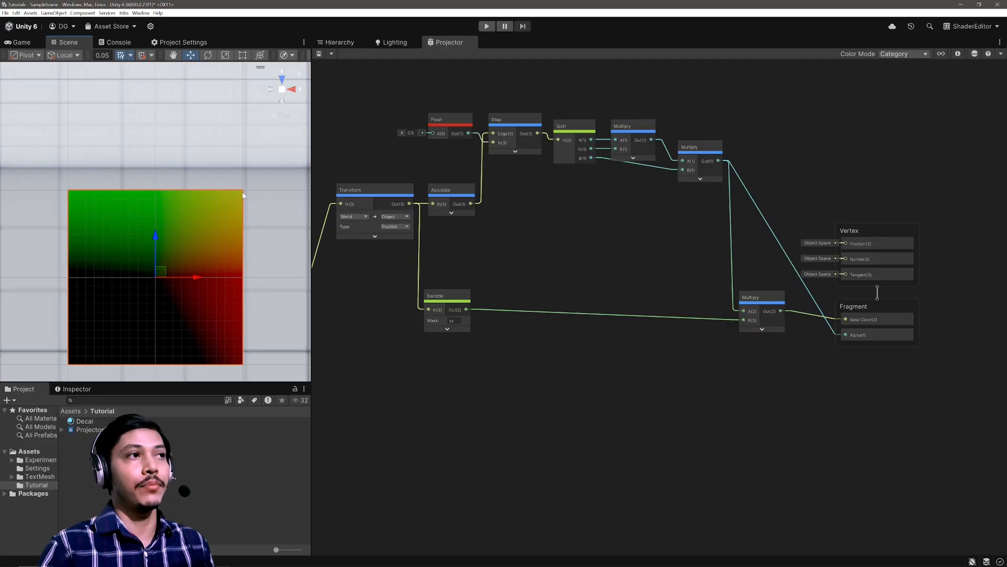
- Create an Add node between Swizzle and Multiply to offset xz by 0.5
click(446, 309)
text(add)
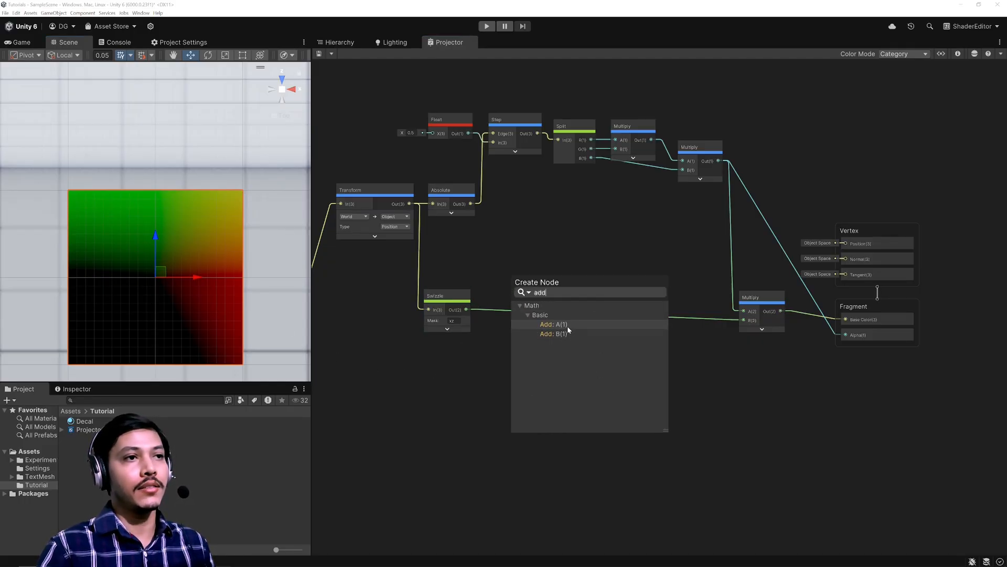
click(555, 324)
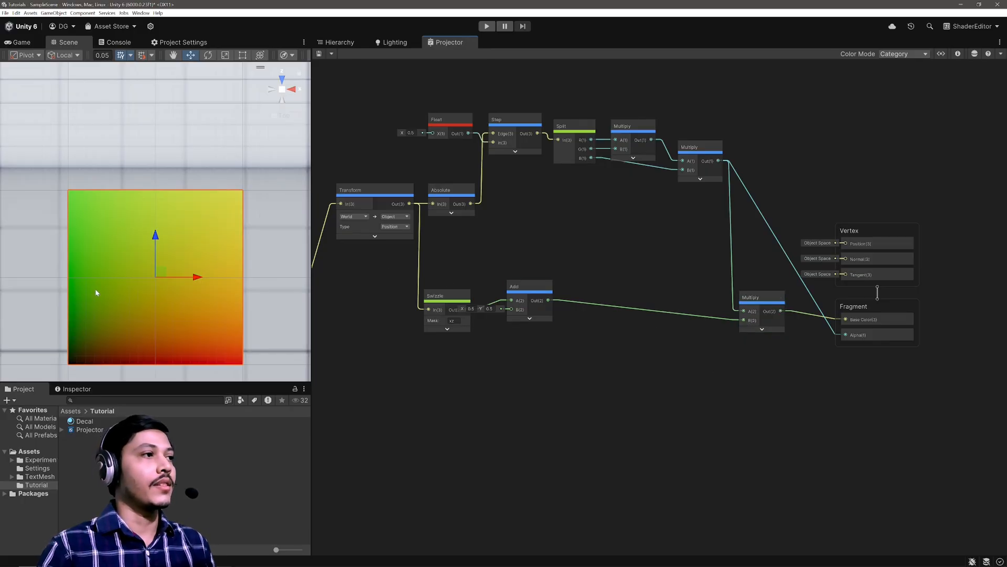
mouse_move(67, 366)
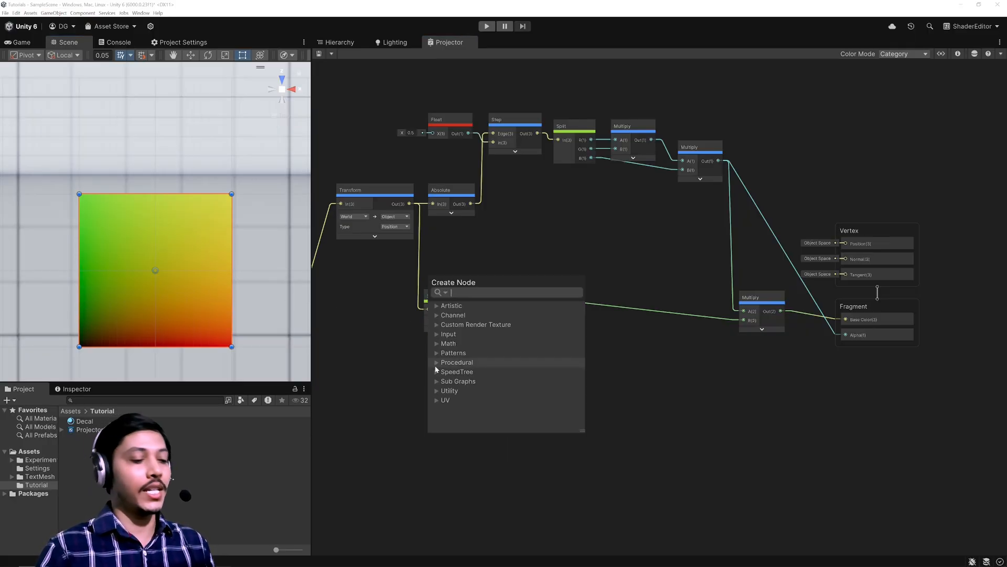
text(o)
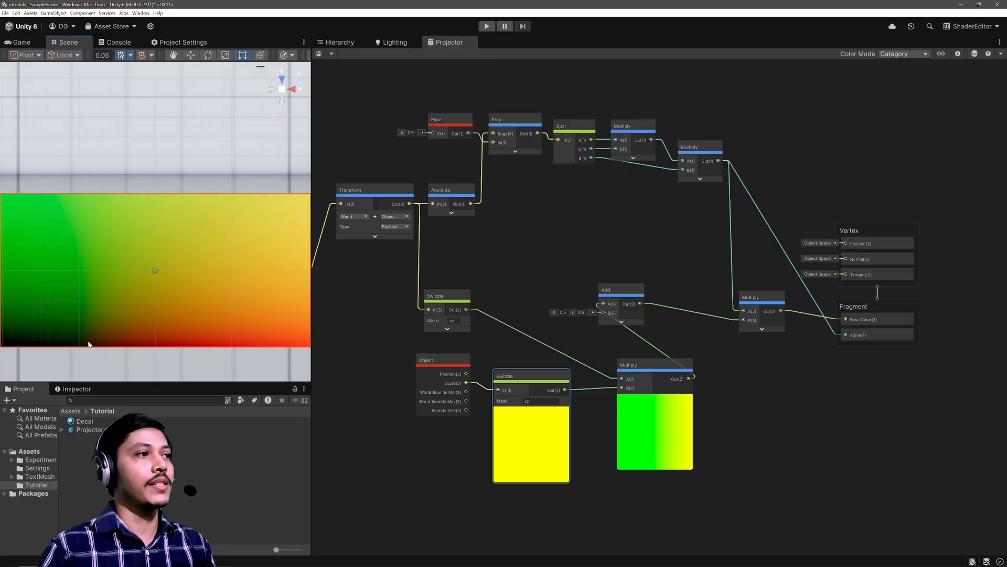
mouse_move(237, 193)
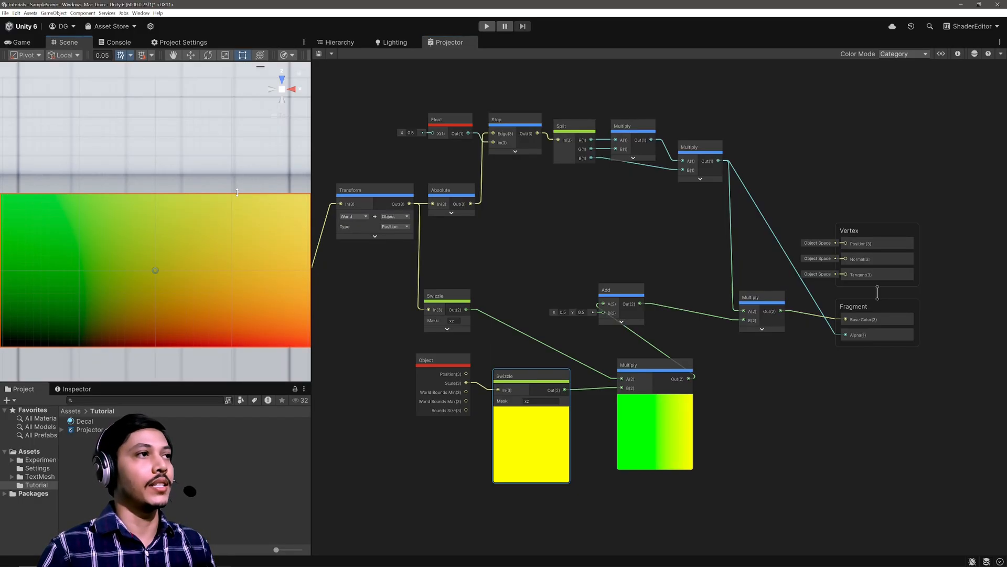
mouse_move(233, 195)
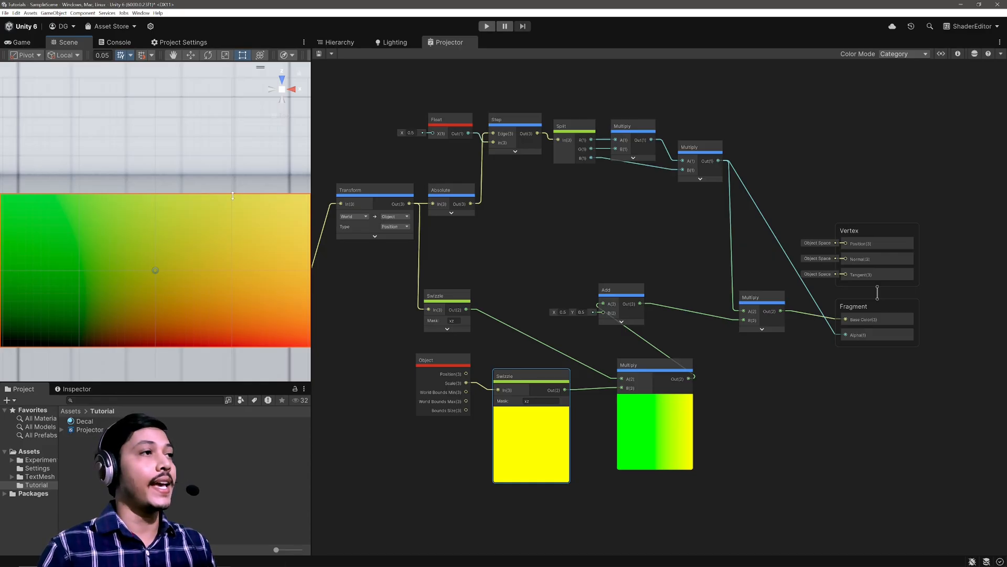
mouse_move(198, 281)
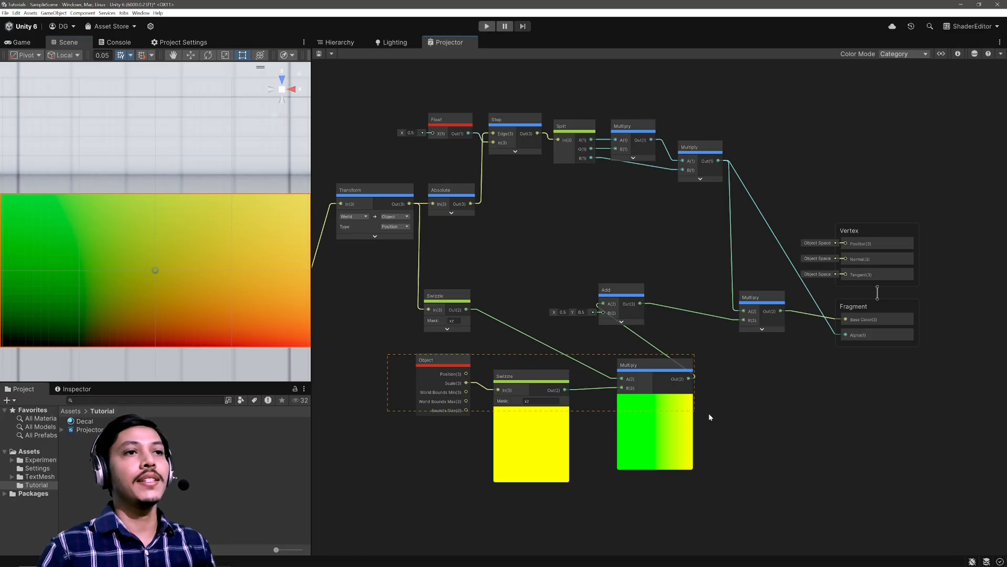
key(Delete)
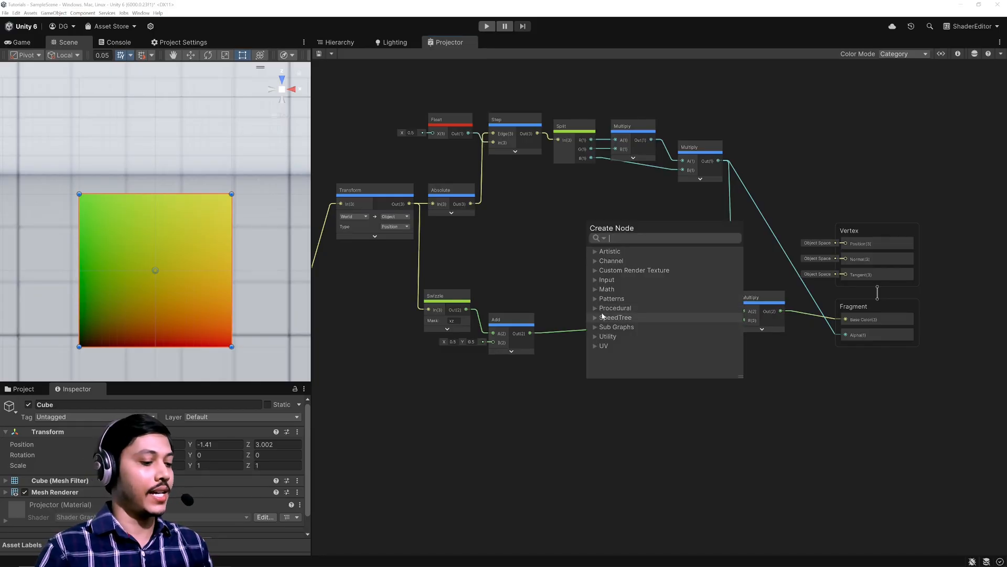
- Add a Sample Texture 2D node with test_texture and a Swizzle for alpha
text(sam)
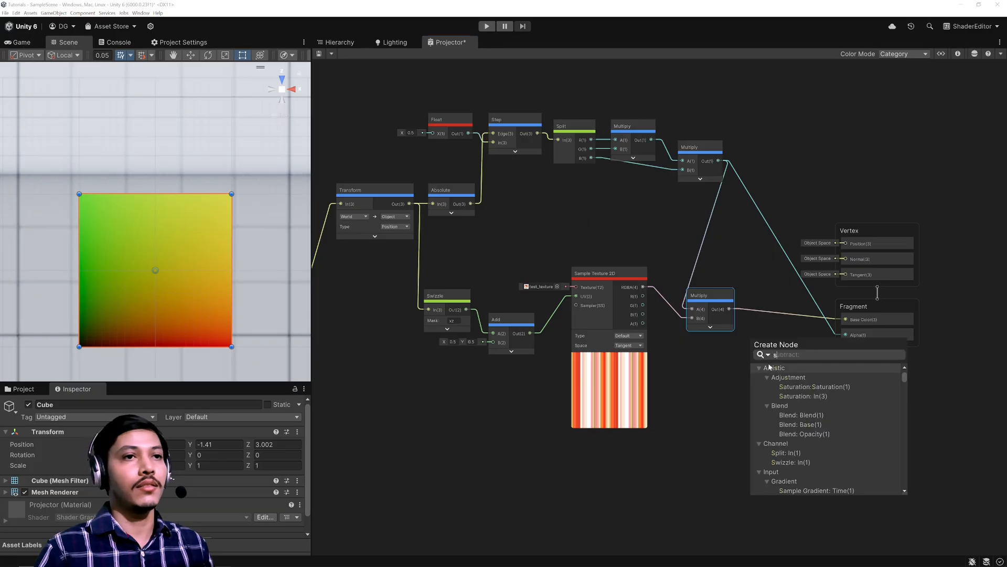
click(792, 462)
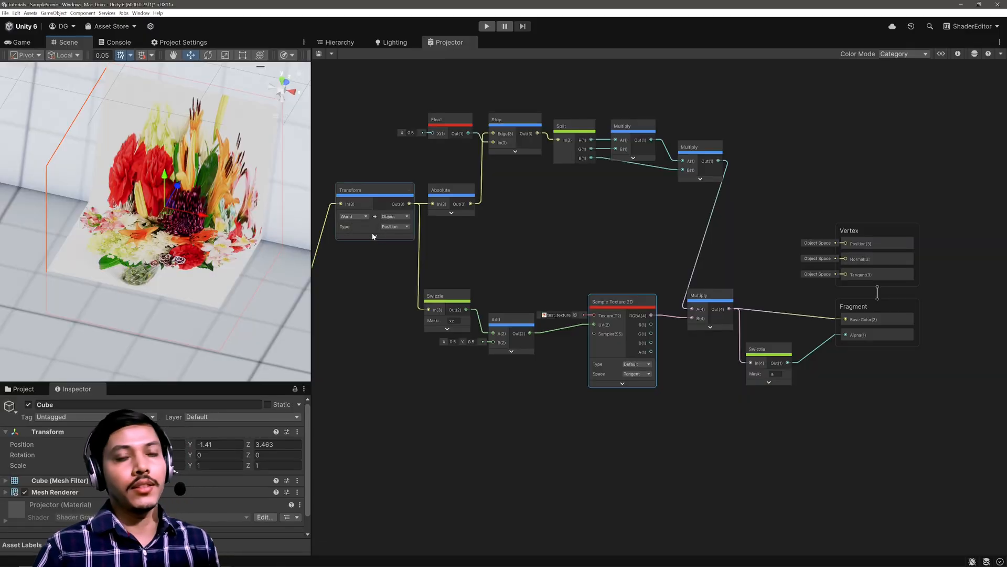
mouse_move(729, 240)
text(ad)
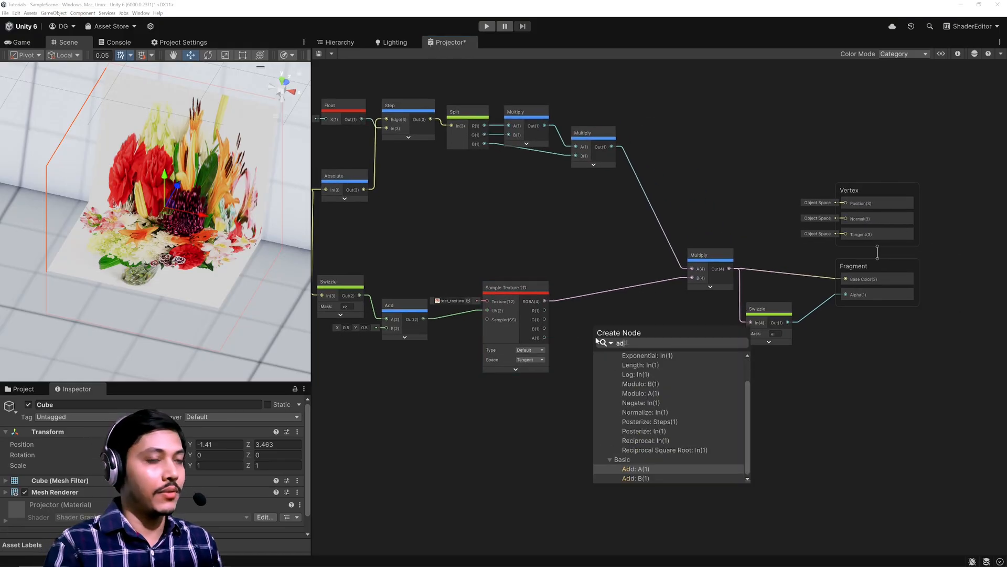
- Create an Add node for summing the texture's R, G and B channels
click(629, 468)
text(smo)
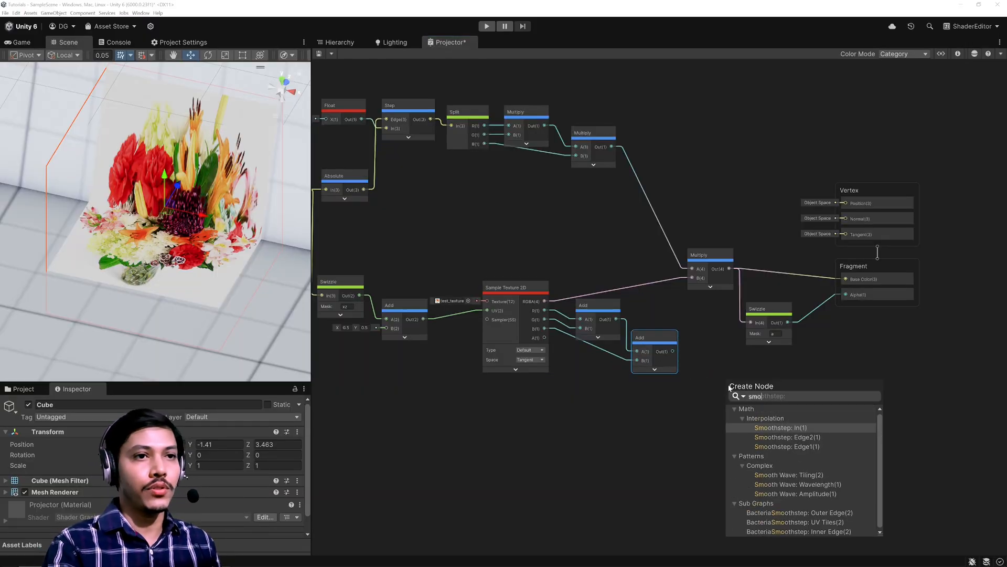
- Add a Smoothstep node to threshold the summed colour channels
click(783, 427)
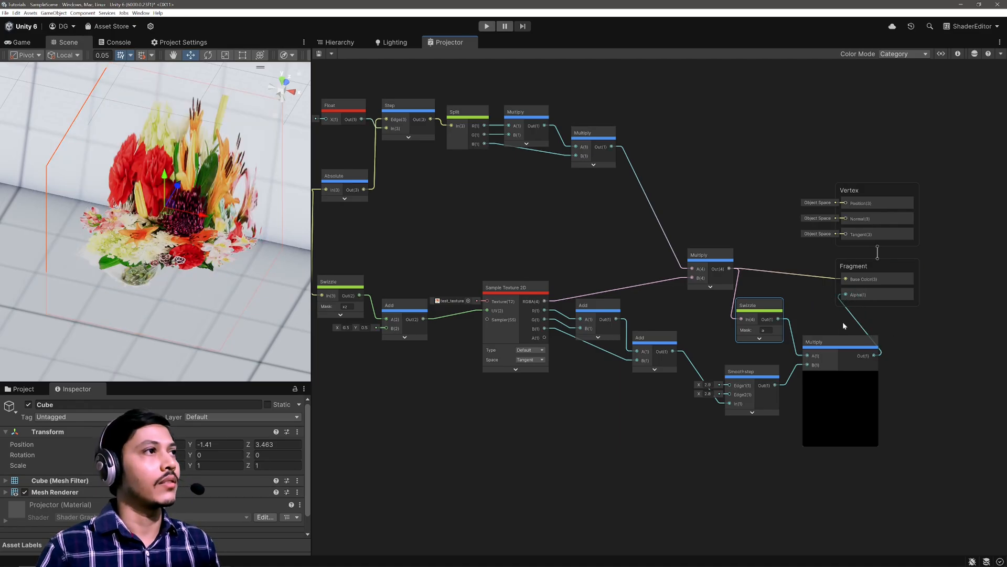
mouse_move(832, 324)
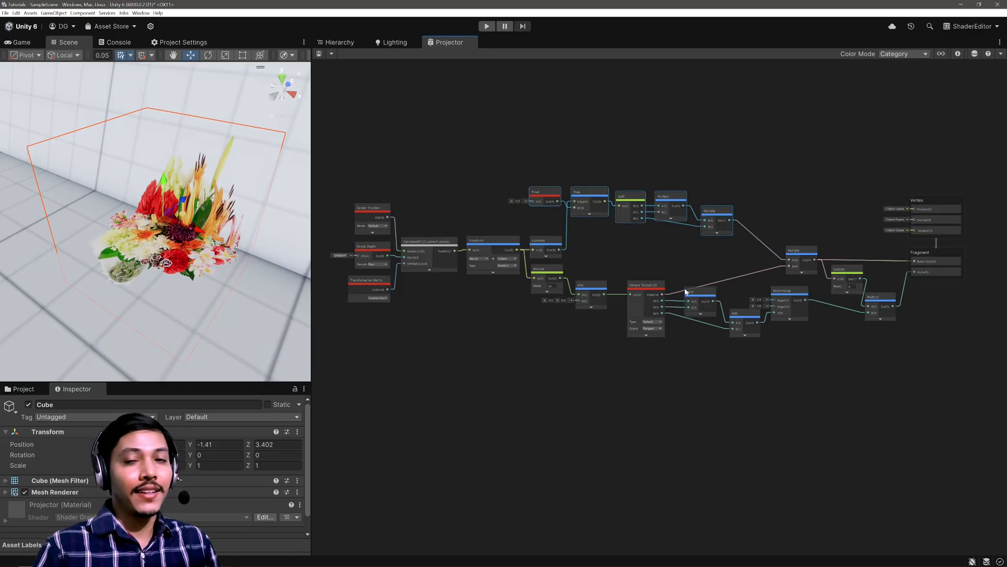
mouse_move(676, 287)
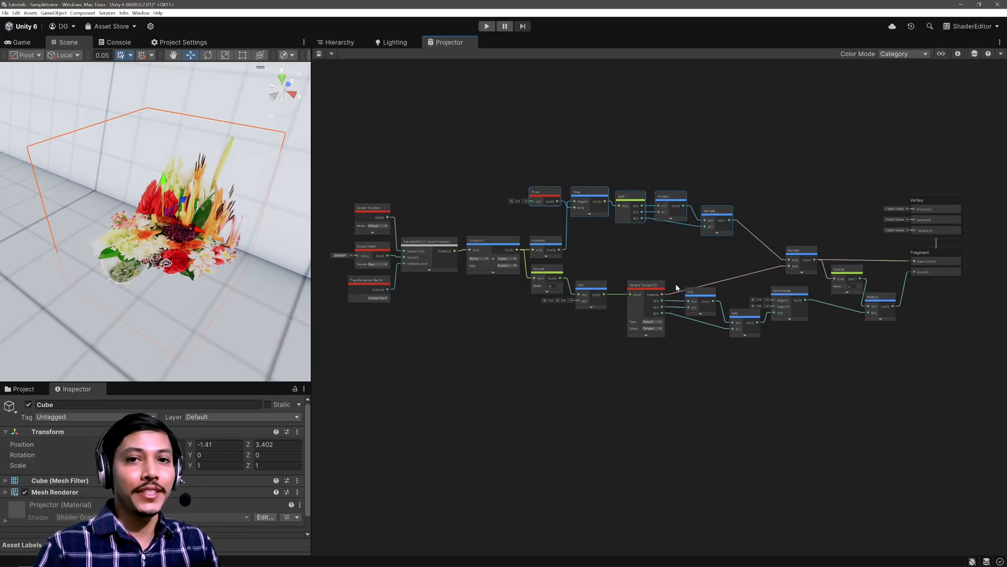